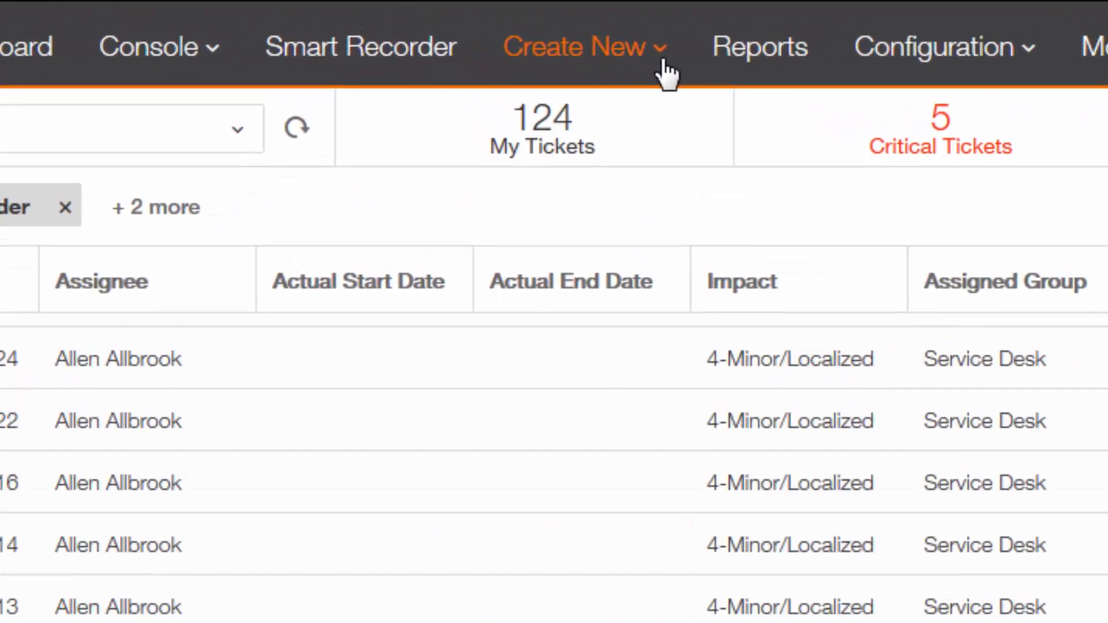
Step: Choose Knowledge from the Create New menu to reach the article template list
{"action": "left_click", "coordinate": [575, 47]}
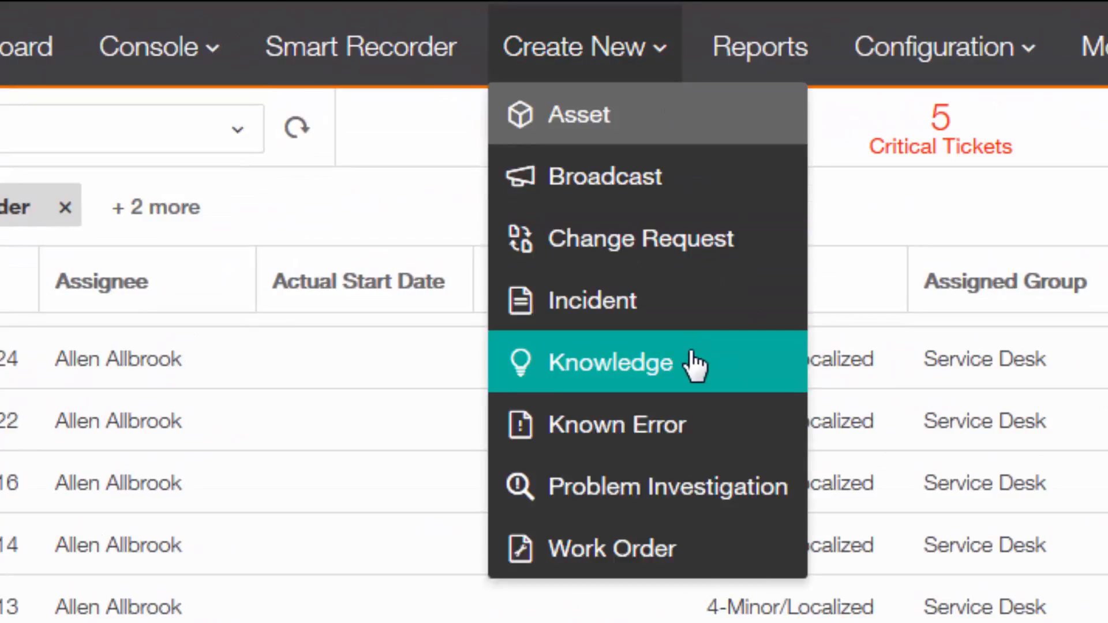
{"action": "left_click", "coordinate": [610, 363]}
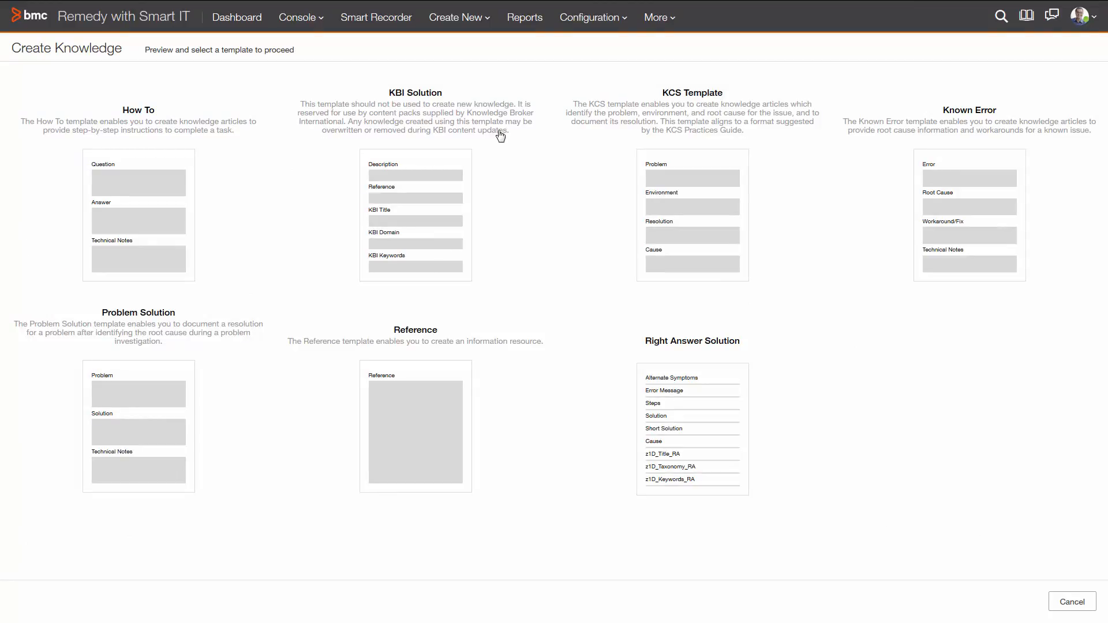
{"action": "mouse_move", "coordinate": [168, 208]}
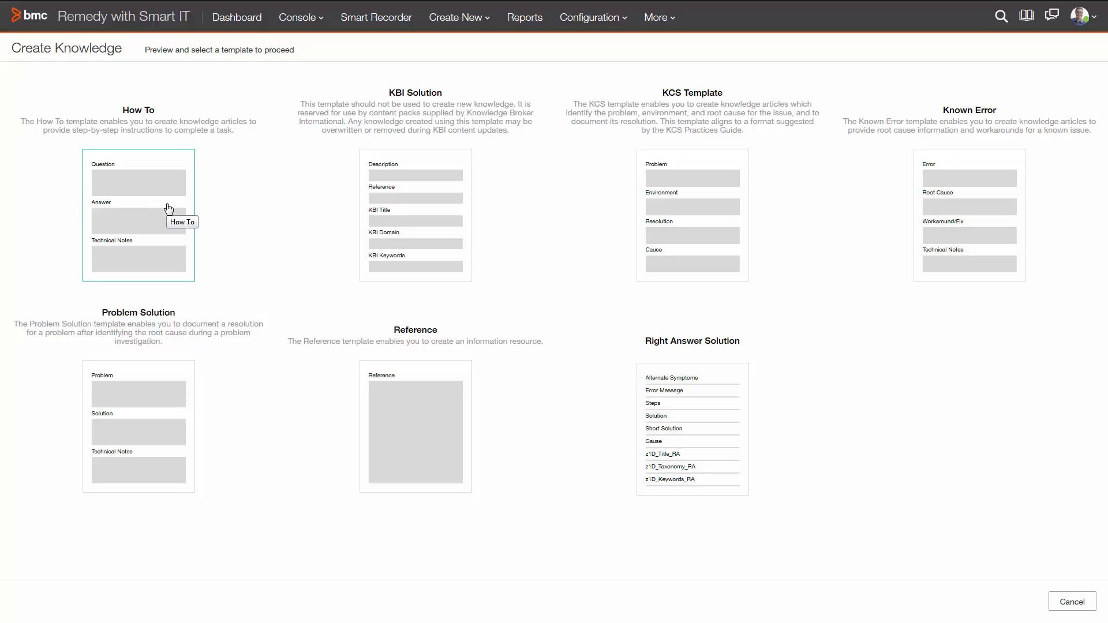
Step: Preview the How To template and use it for the new article
{"action": "left_click", "coordinate": [138, 214]}
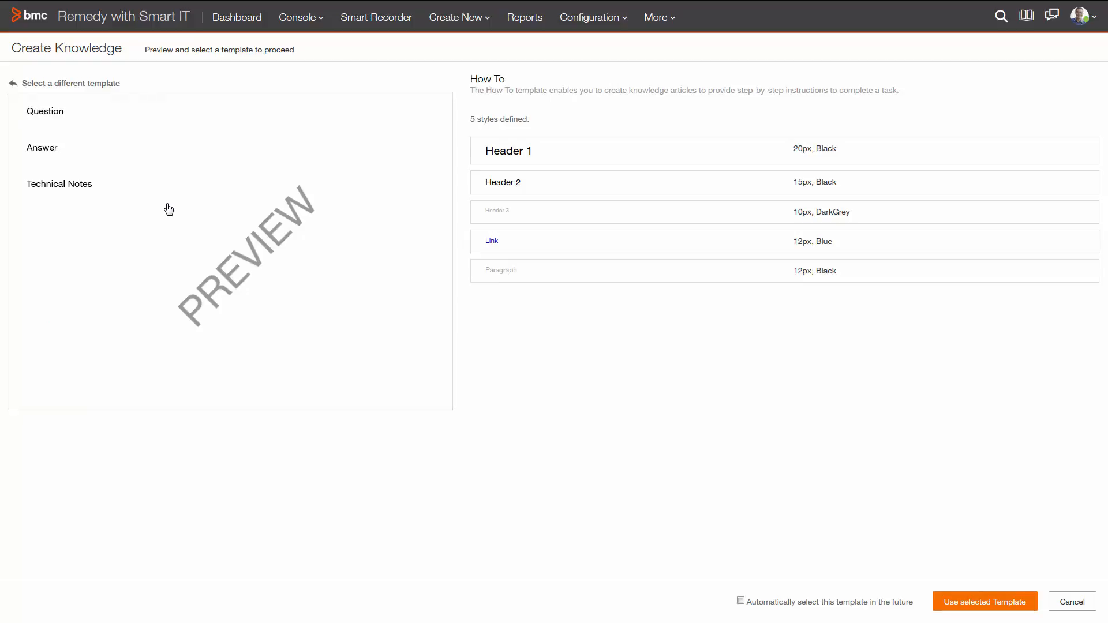
{"action": "mouse_move", "coordinate": [818, 481]}
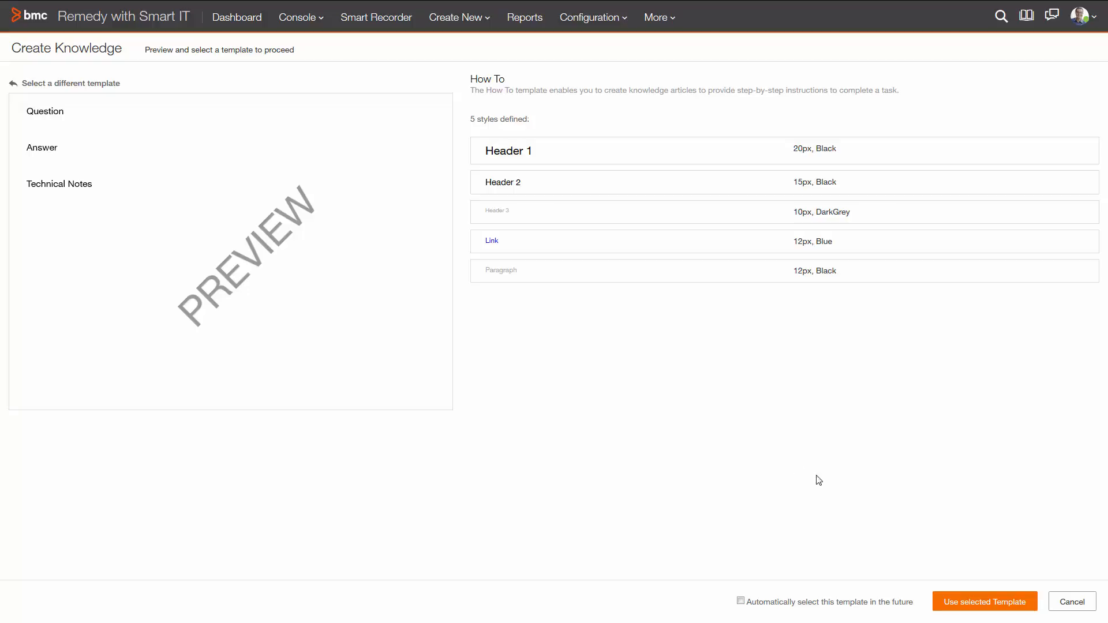
{"action": "left_click", "coordinate": [983, 601]}
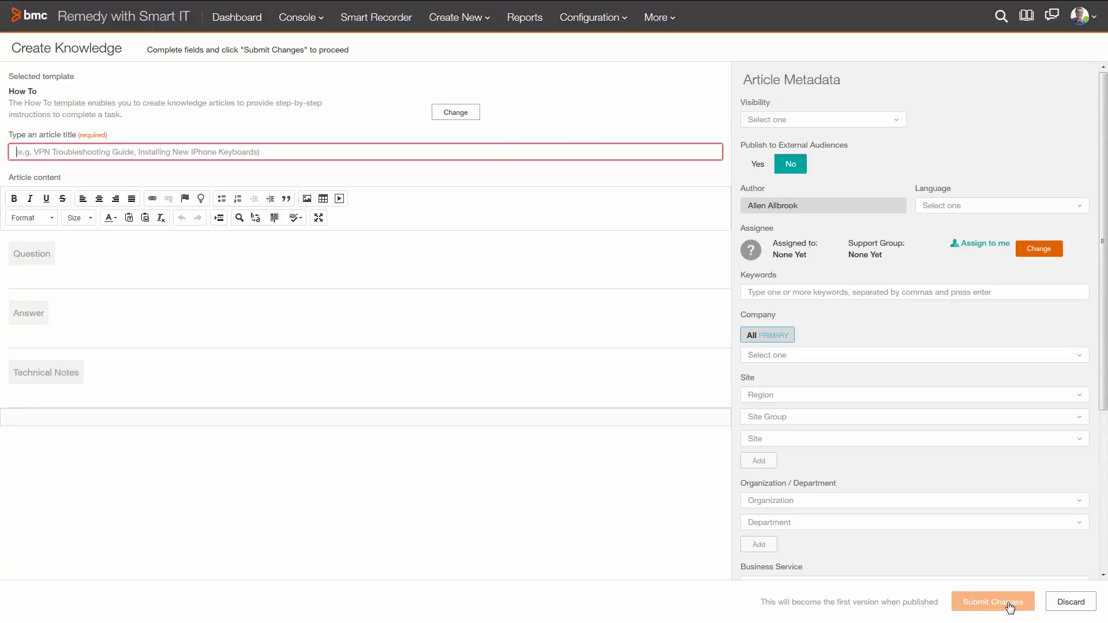
{"action": "mouse_move", "coordinate": [305, 151]}
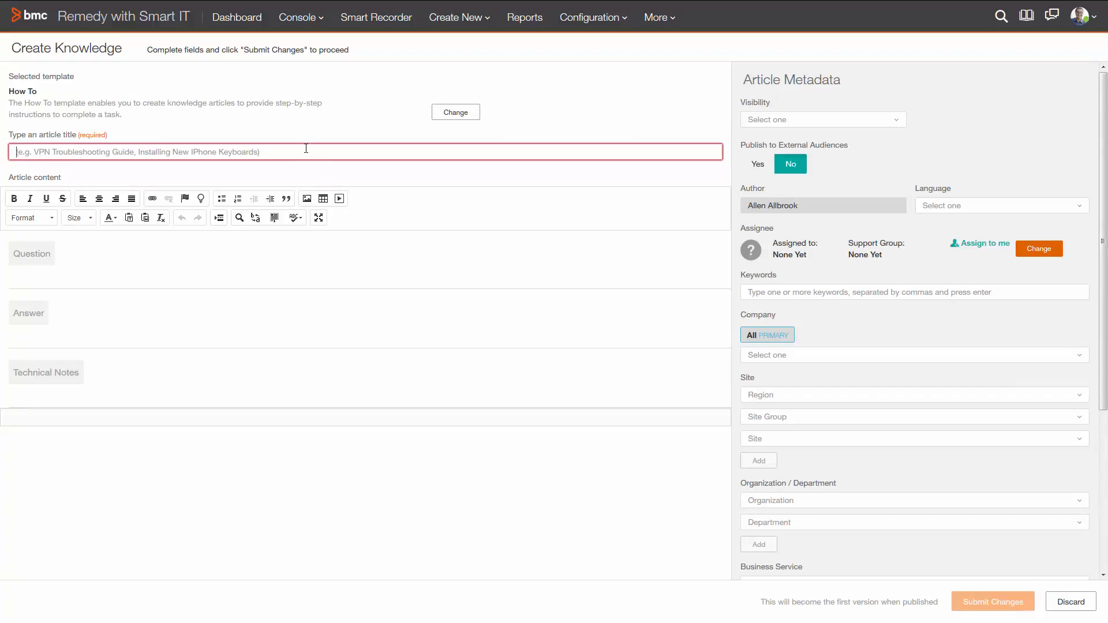
Step: Enter and commit the title 'How to setup Chrome on Windows 10'
{"action": "type", "text": "How to setup Chrome on Windows 10"}
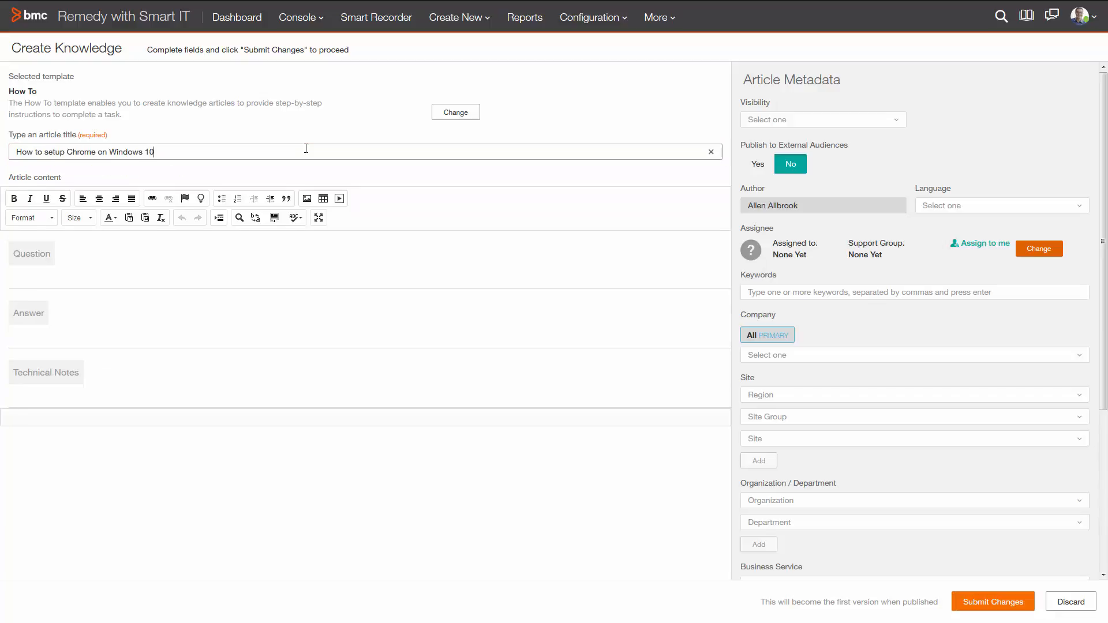
{"action": "left_click", "coordinate": [282, 151]}
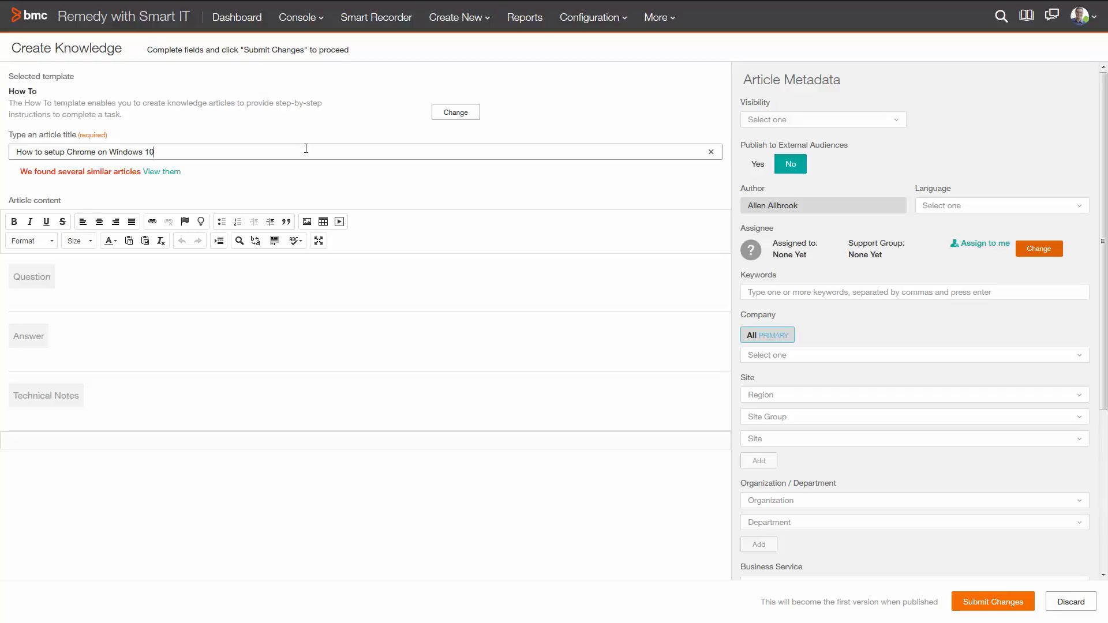
{"action": "mouse_move", "coordinate": [319, 241]}
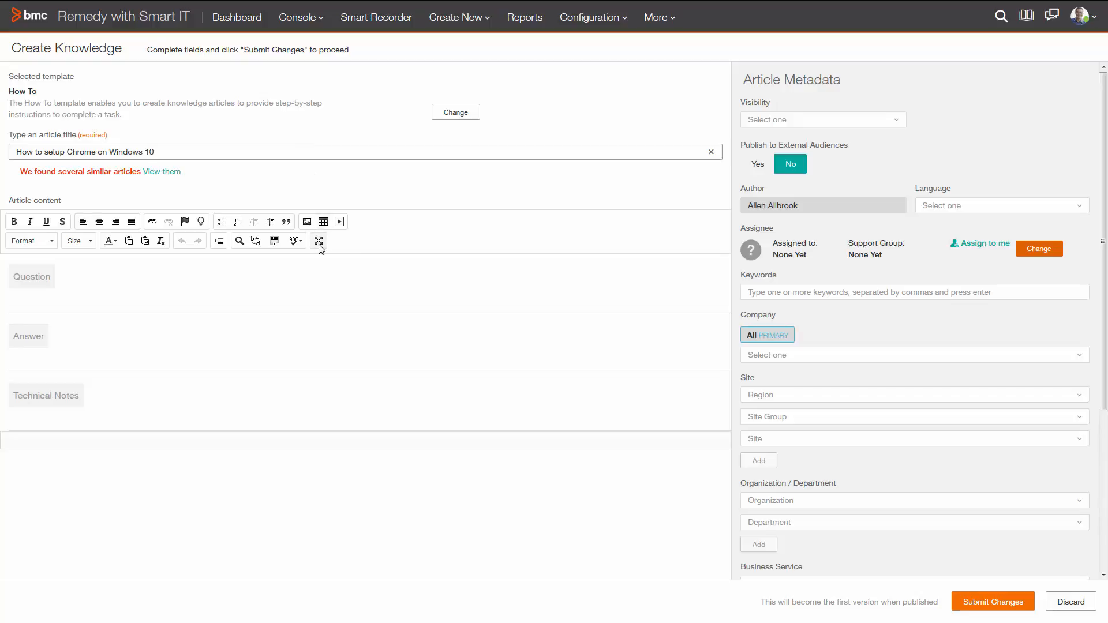
{"action": "mouse_move", "coordinate": [319, 241]}
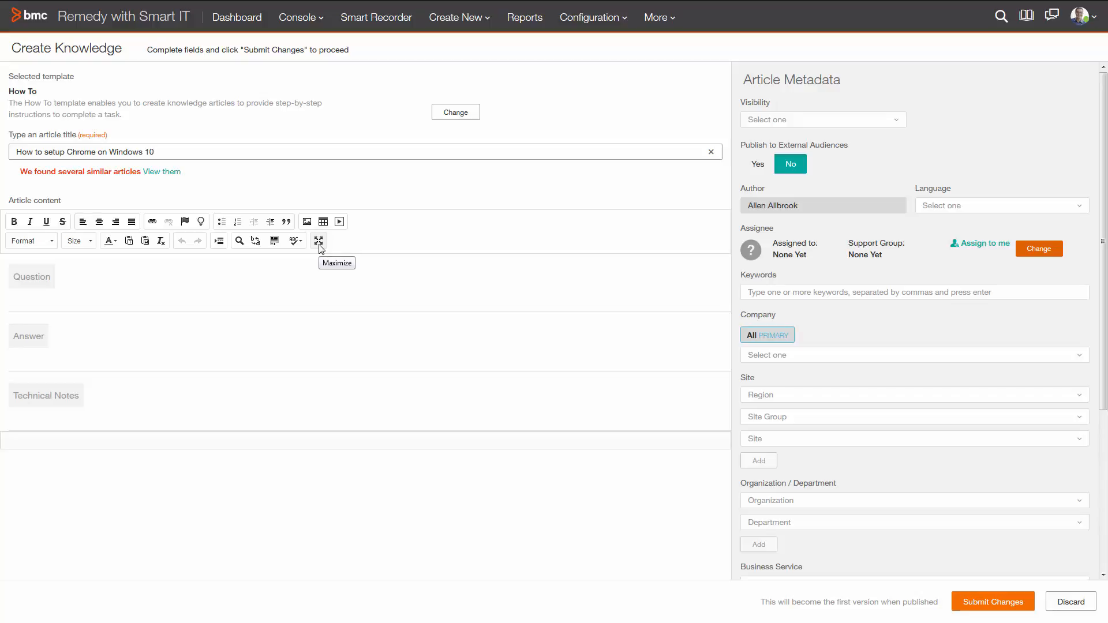
Step: Maximize the editor and type the question 'How do I setup the Chrome browser on Windows 10 ?'
{"action": "left_click", "coordinate": [318, 241]}
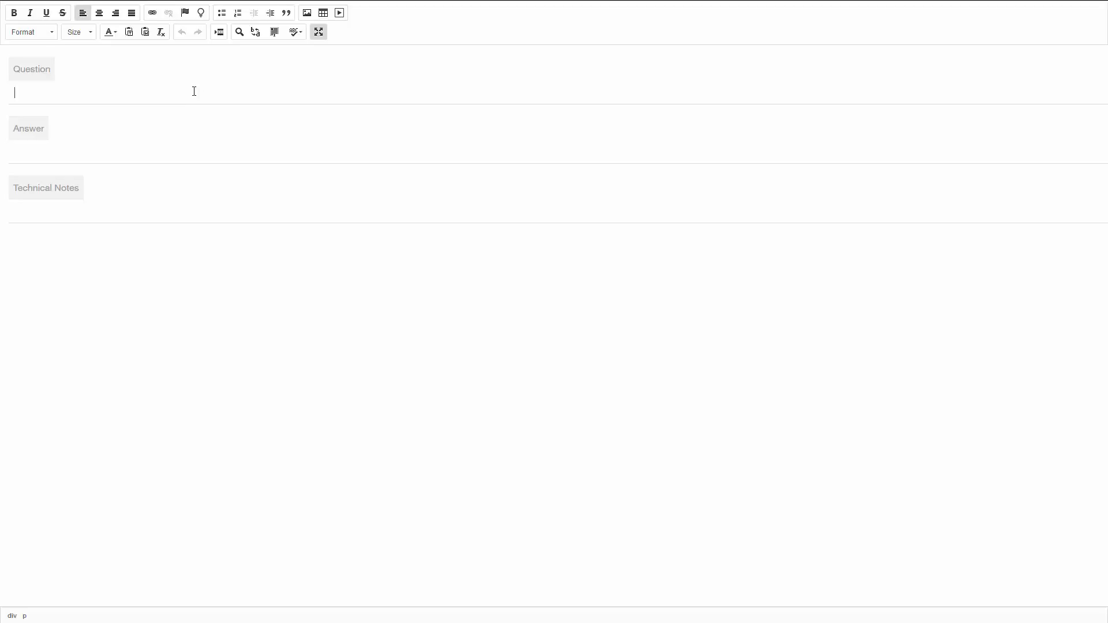
{"action": "type", "text": "How do I setup the Chrome"}
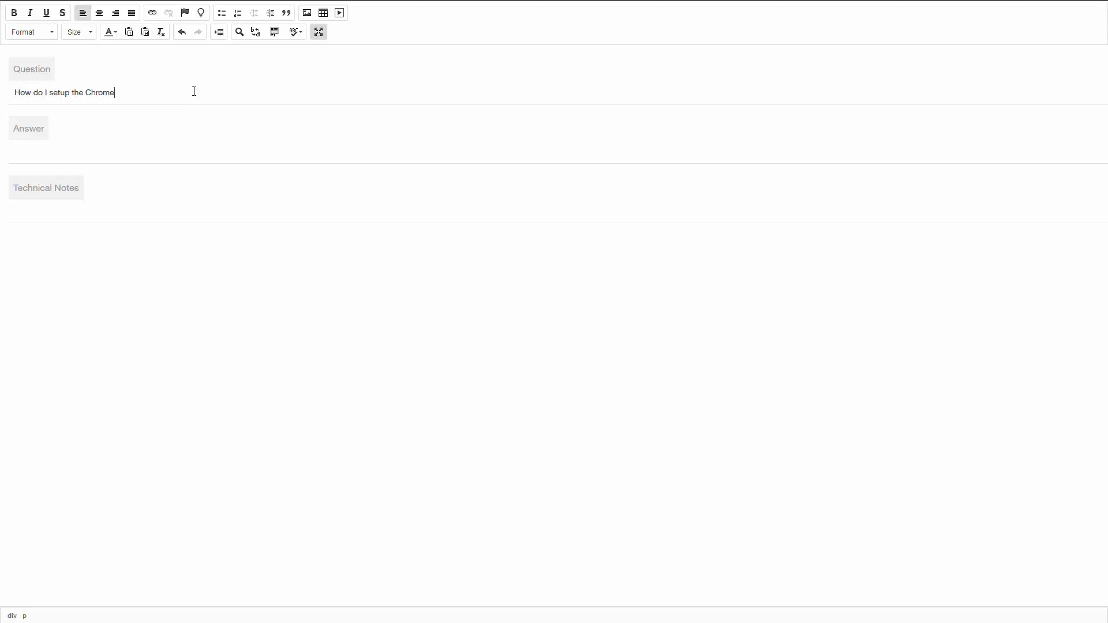
{"action": "type", "text": "browser on Windows 10 ?"}
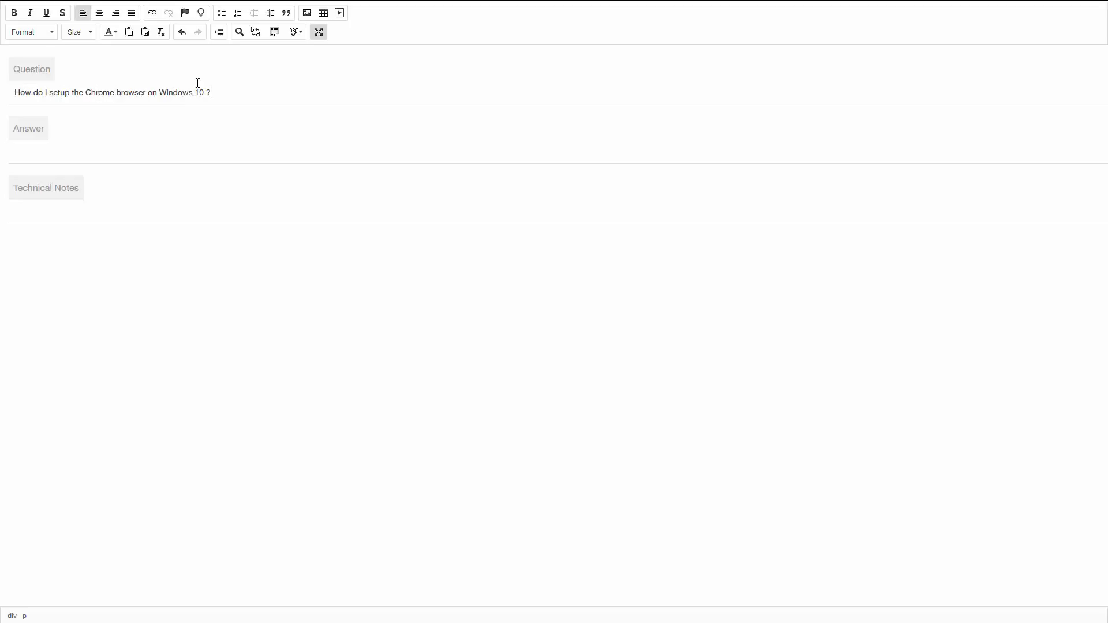
{"action": "mouse_move", "coordinate": [174, 147]}
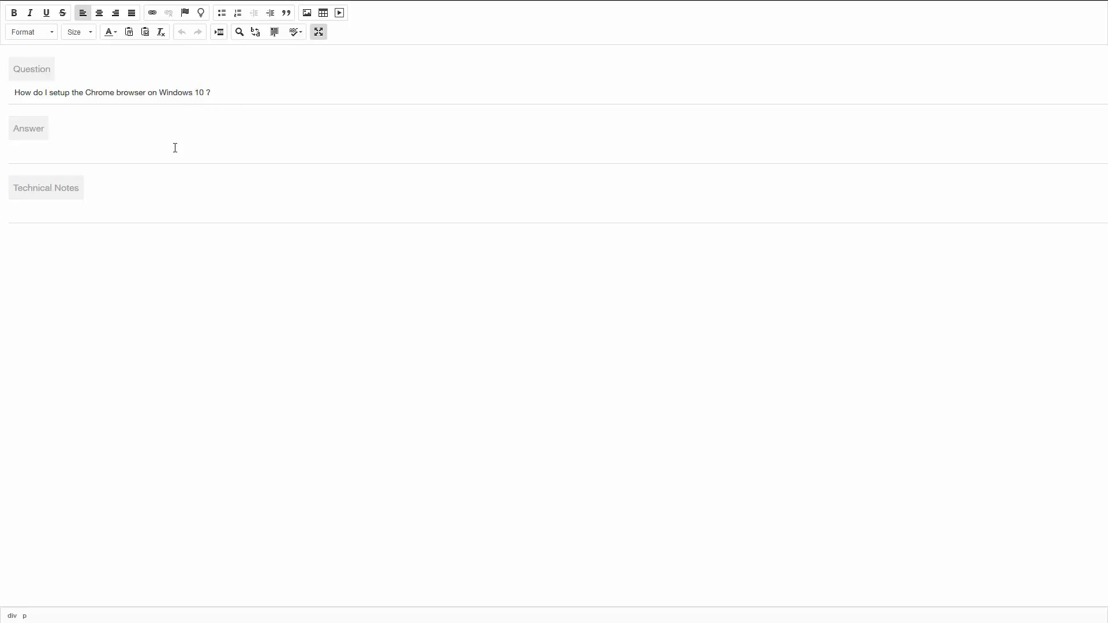
{"action": "mouse_move", "coordinate": [69, 22]}
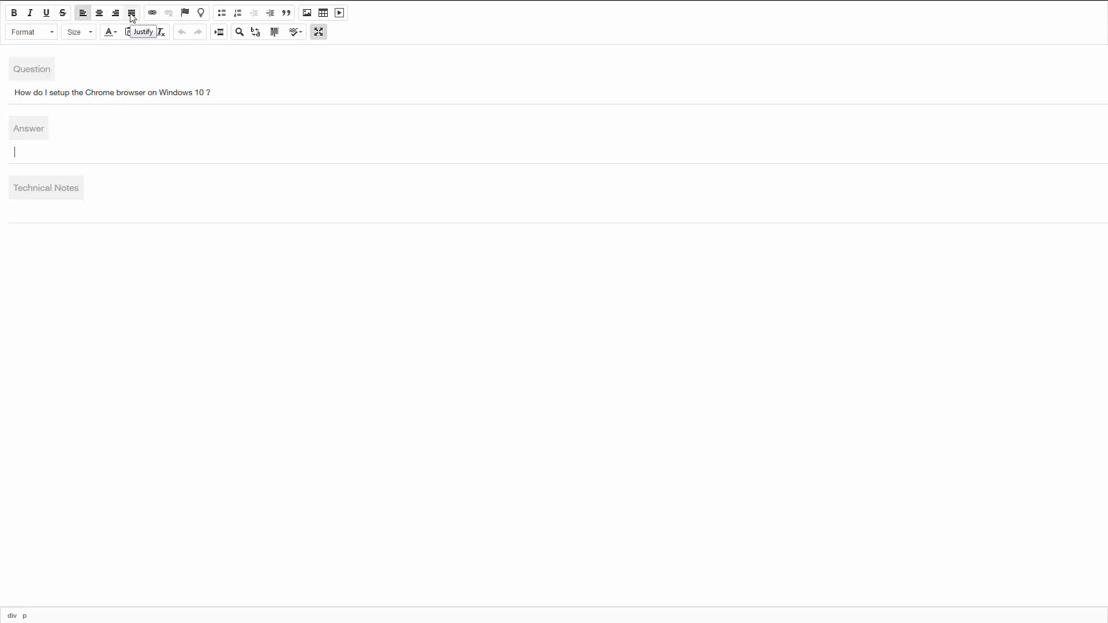
{"action": "left_click", "coordinate": [74, 32]}
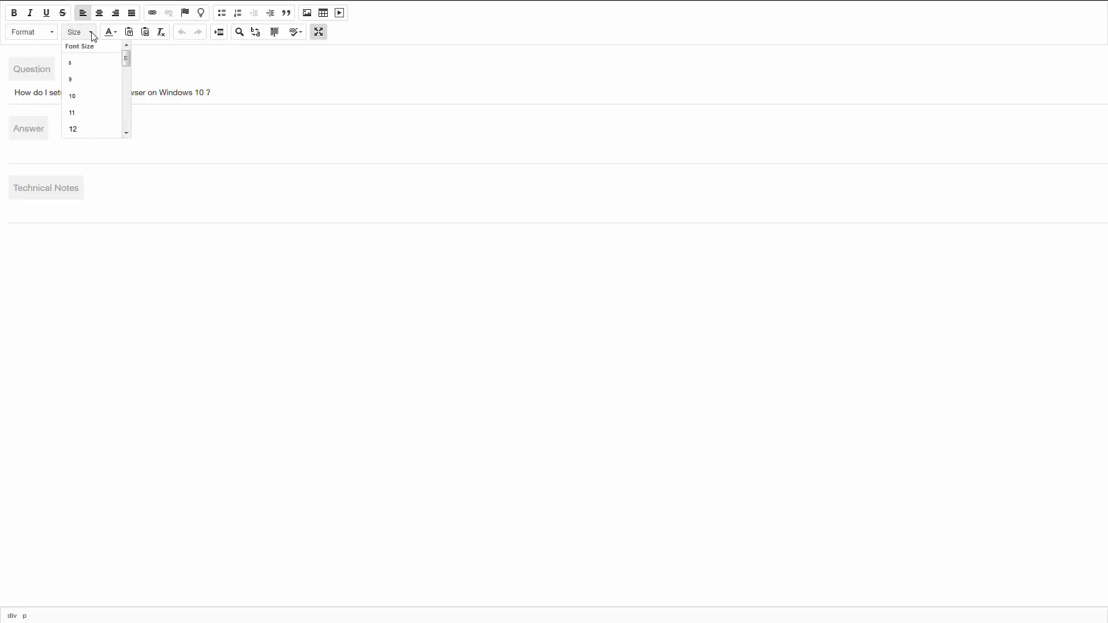
{"action": "left_click", "coordinate": [220, 59]}
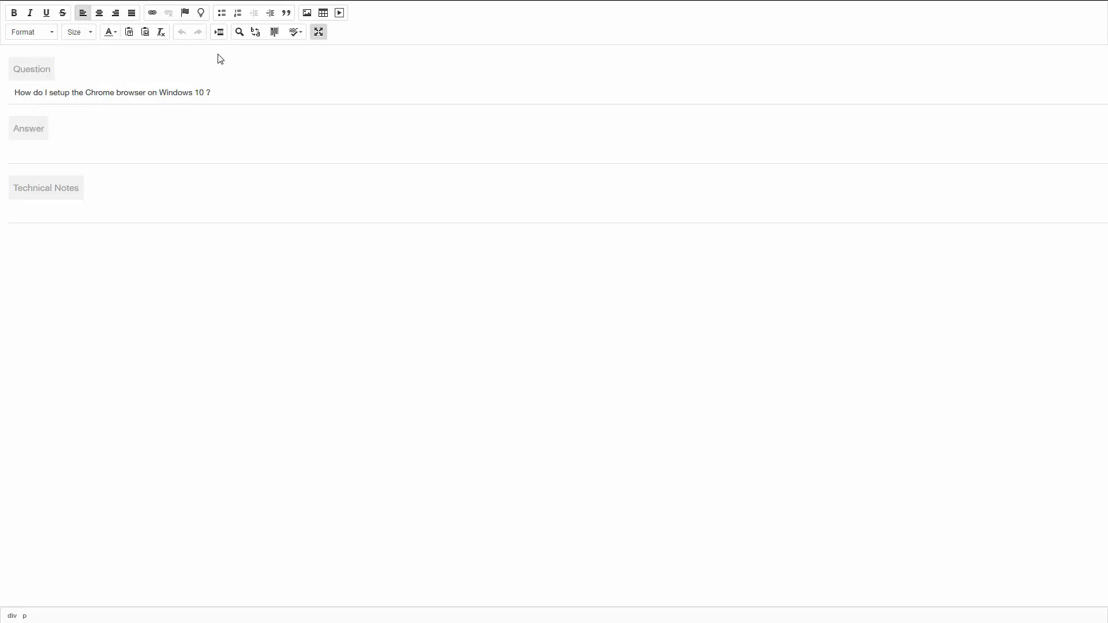
{"action": "mouse_move", "coordinate": [286, 13]}
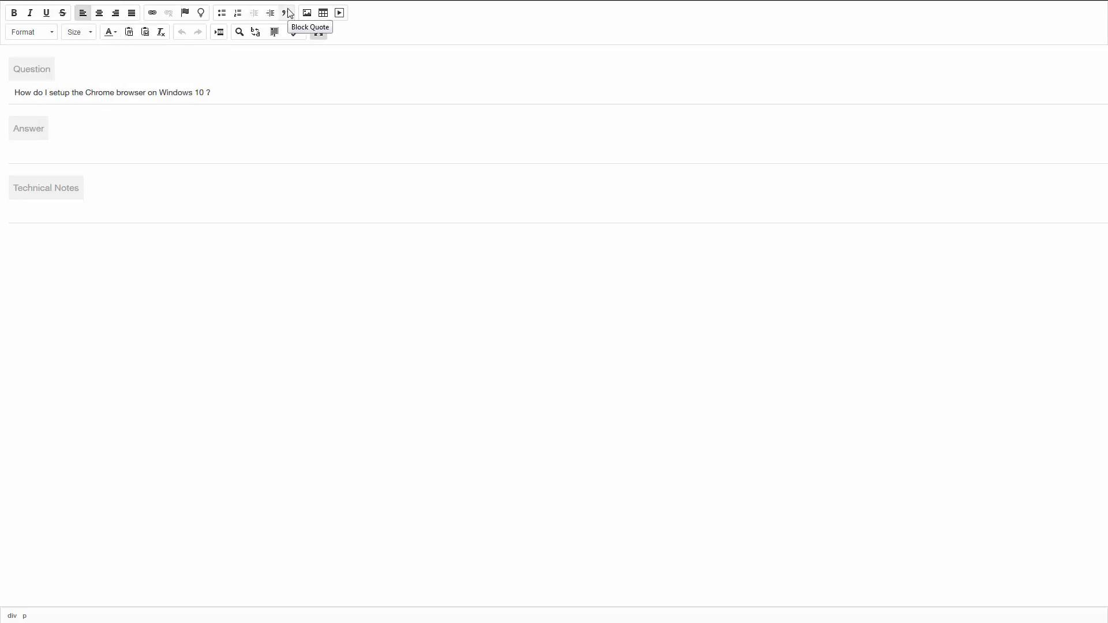
{"action": "mouse_move", "coordinate": [323, 13]}
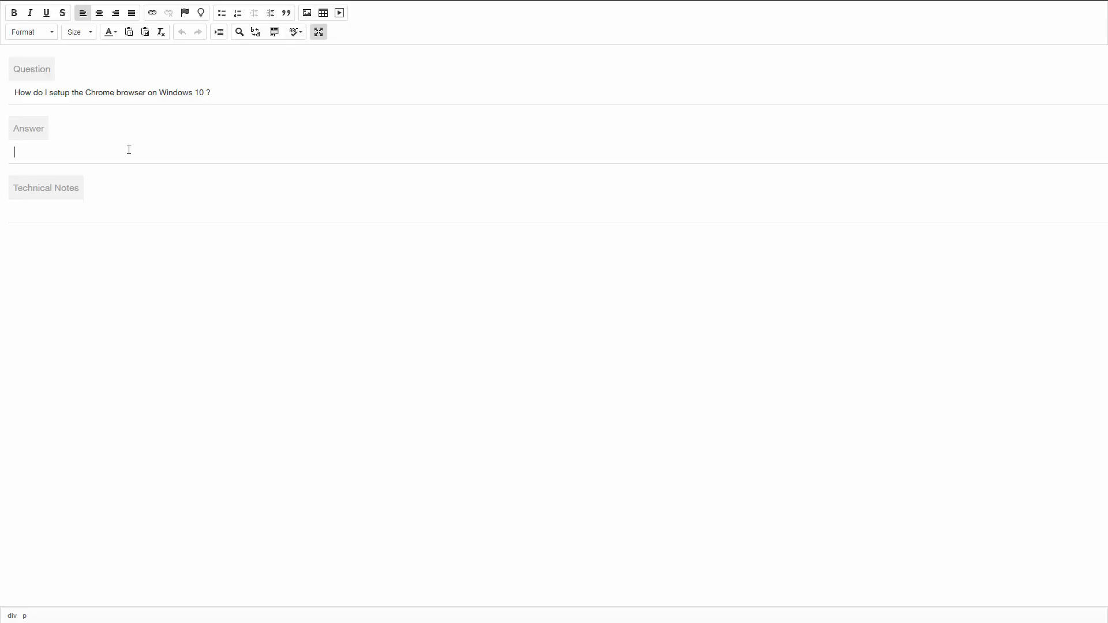
Step: Type the 'First, download the Chrome' sentence and insert the Chrome download page link
{"action": "type", "text": "First, download the Chrome browser from the following link:"}
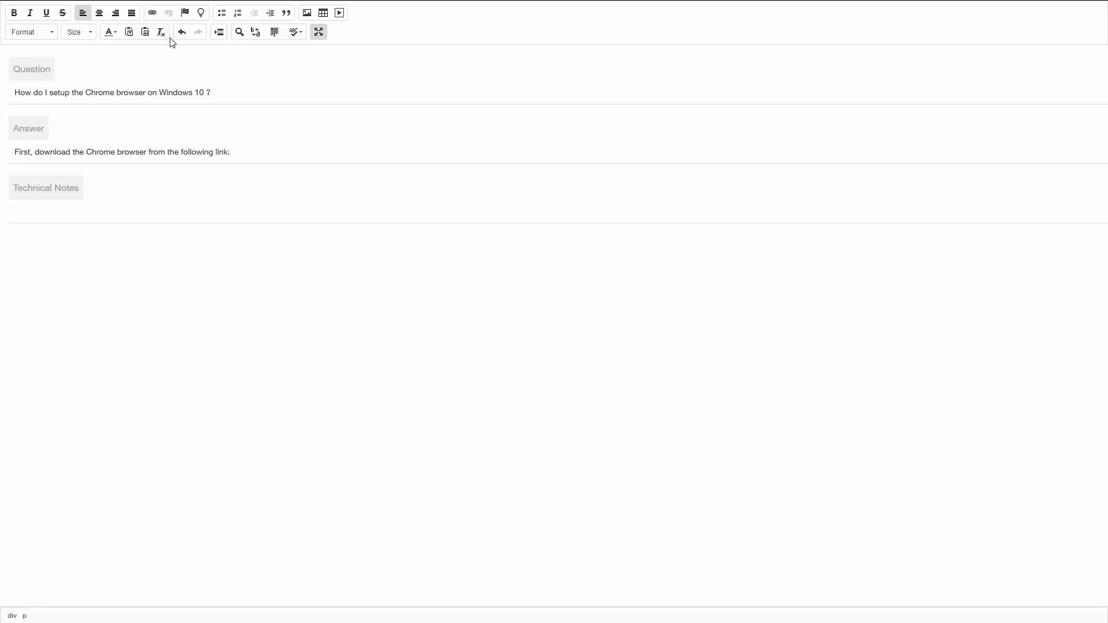
{"action": "mouse_move", "coordinate": [151, 13]}
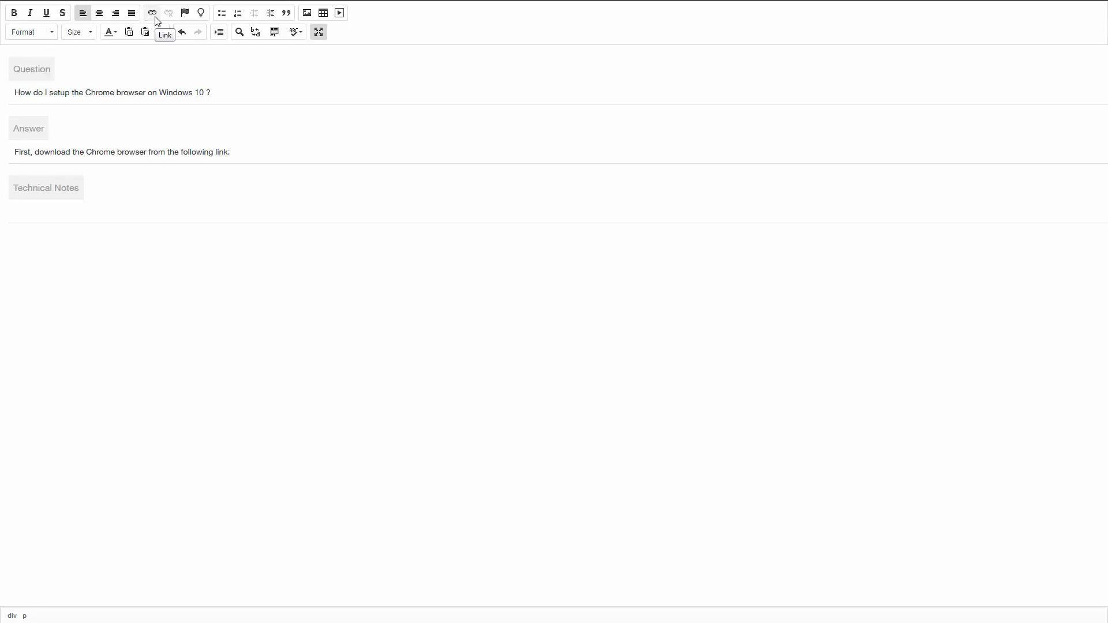
{"action": "left_click", "coordinate": [151, 12]}
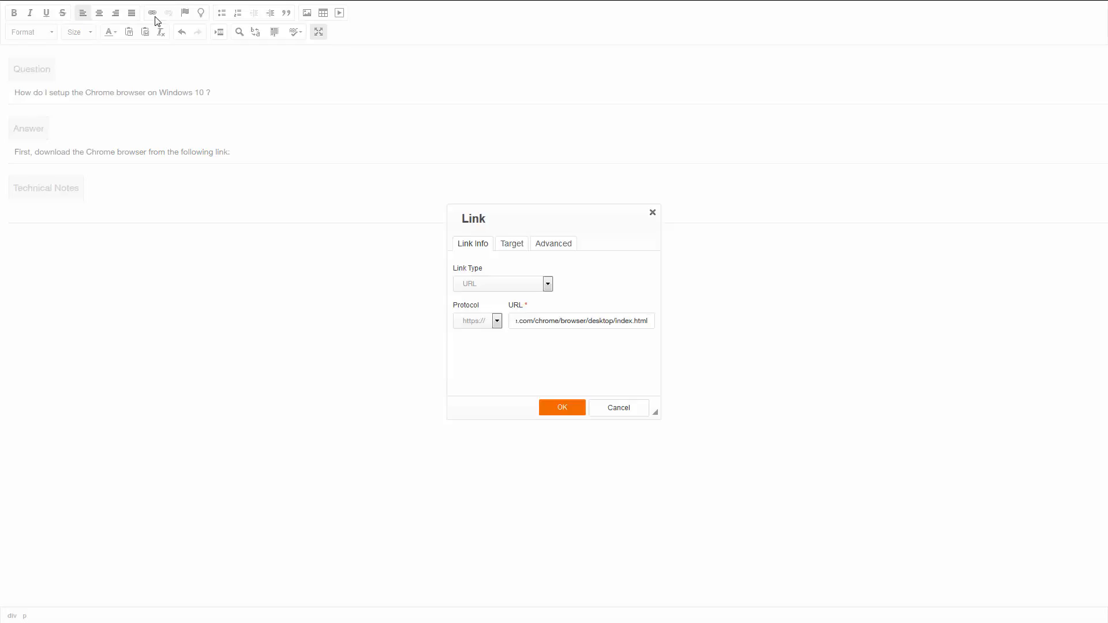
{"action": "mouse_move", "coordinate": [561, 407]}
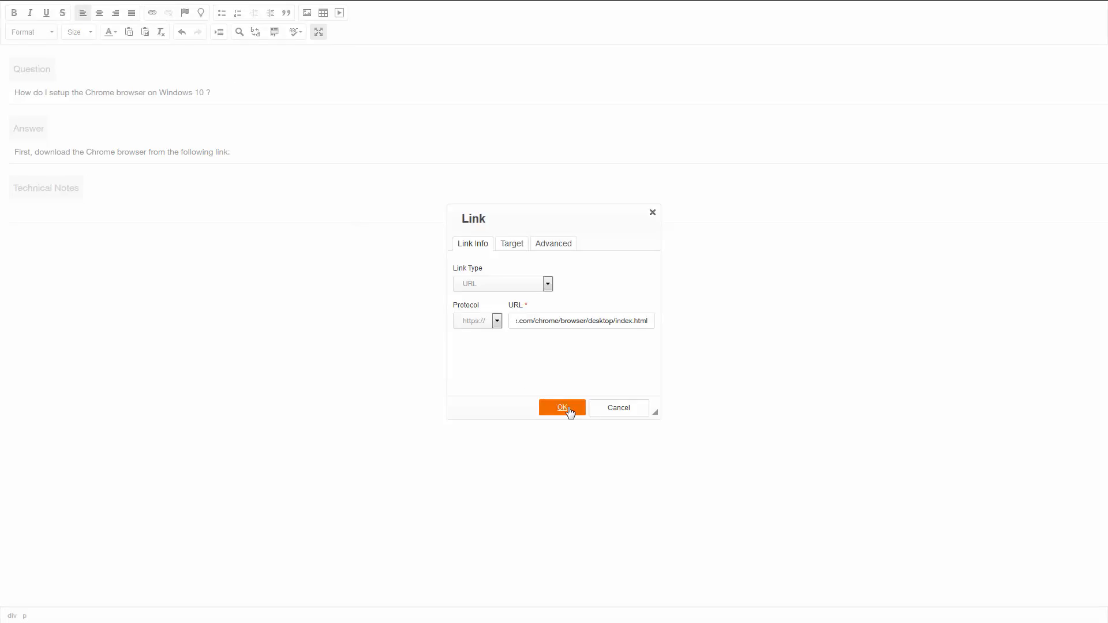
{"action": "left_click", "coordinate": [561, 407]}
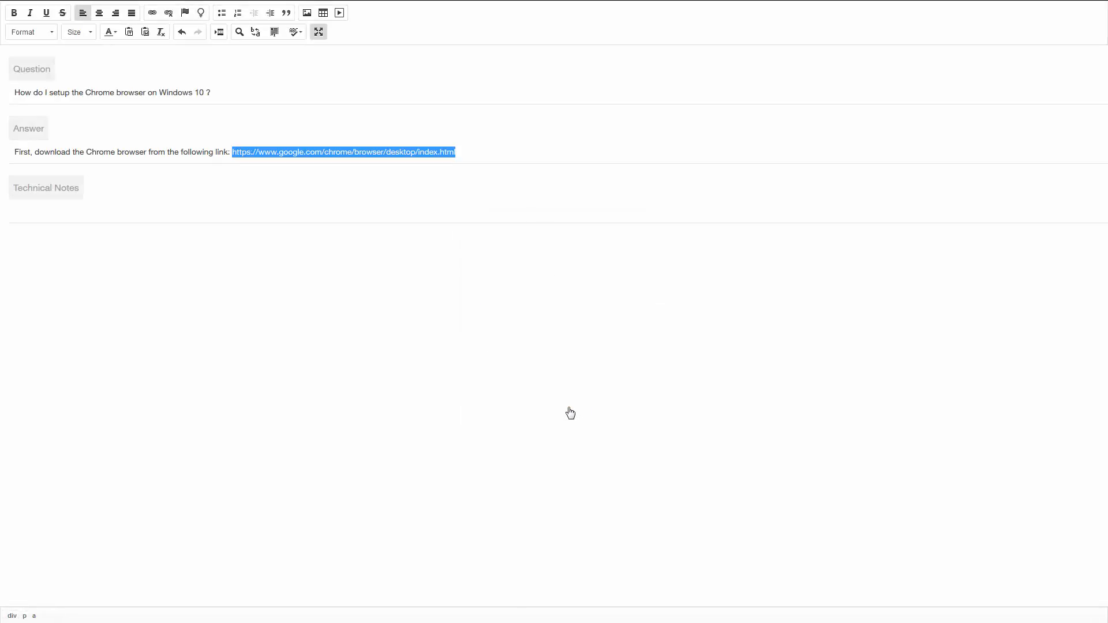
{"action": "left_click", "coordinate": [466, 156]}
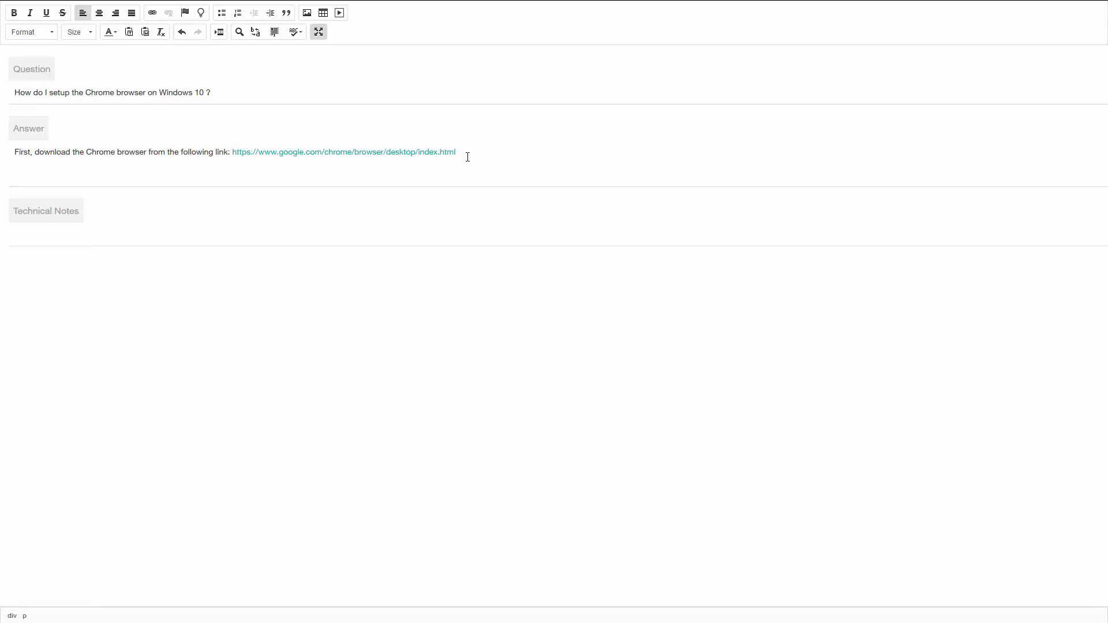
Step: Add 'After installation, check the version:', the About screenshot, and 'Follow the video for the next 2 steps.'
{"action": "type", "text": "After installation, check the version:"}
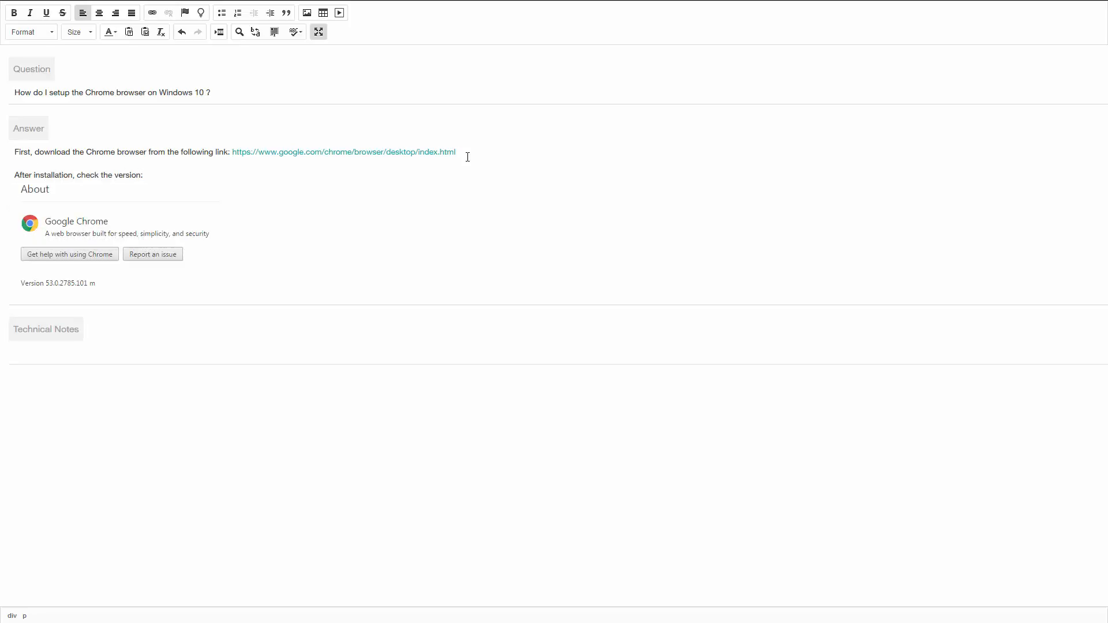
{"action": "mouse_move", "coordinate": [313, 255]}
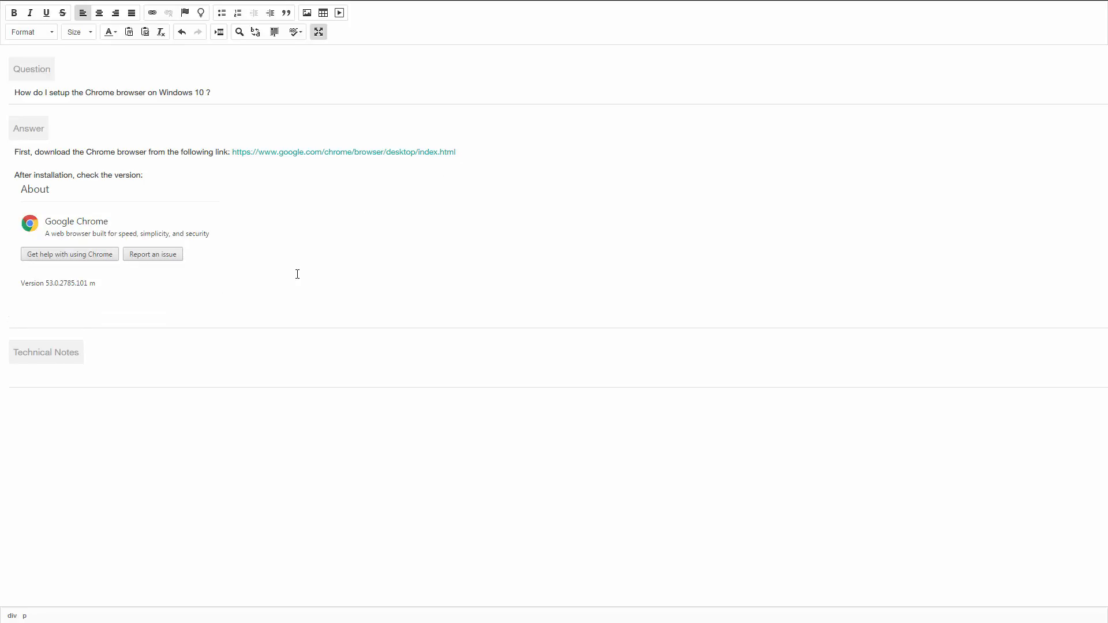
{"action": "type", "text": "Follow the video for the next 2 steps."}
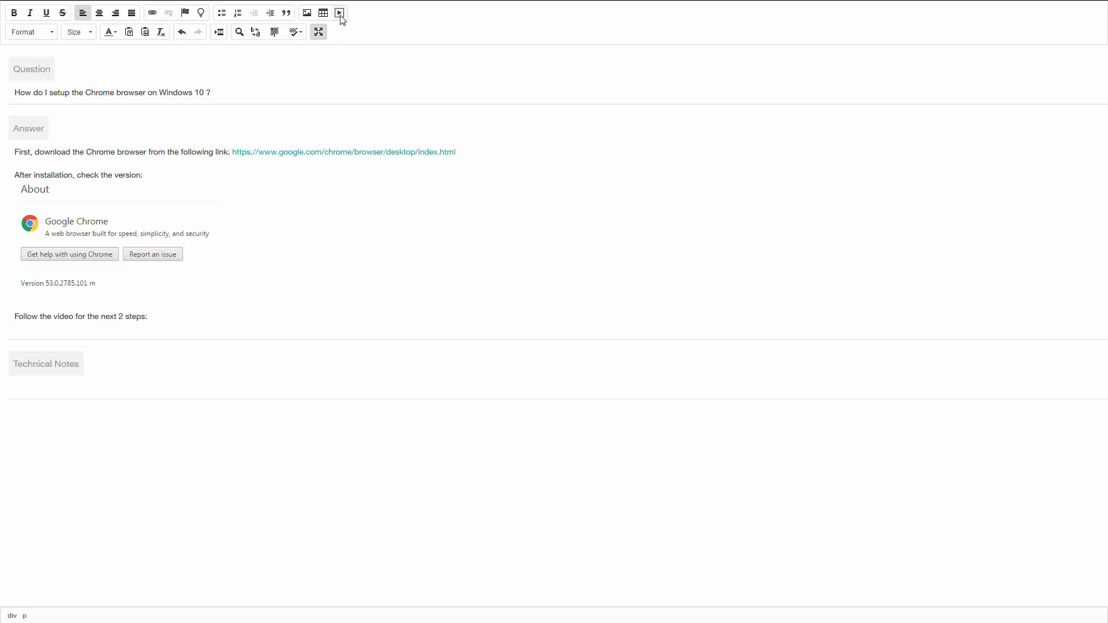
{"action": "left_click", "coordinate": [14, 327]}
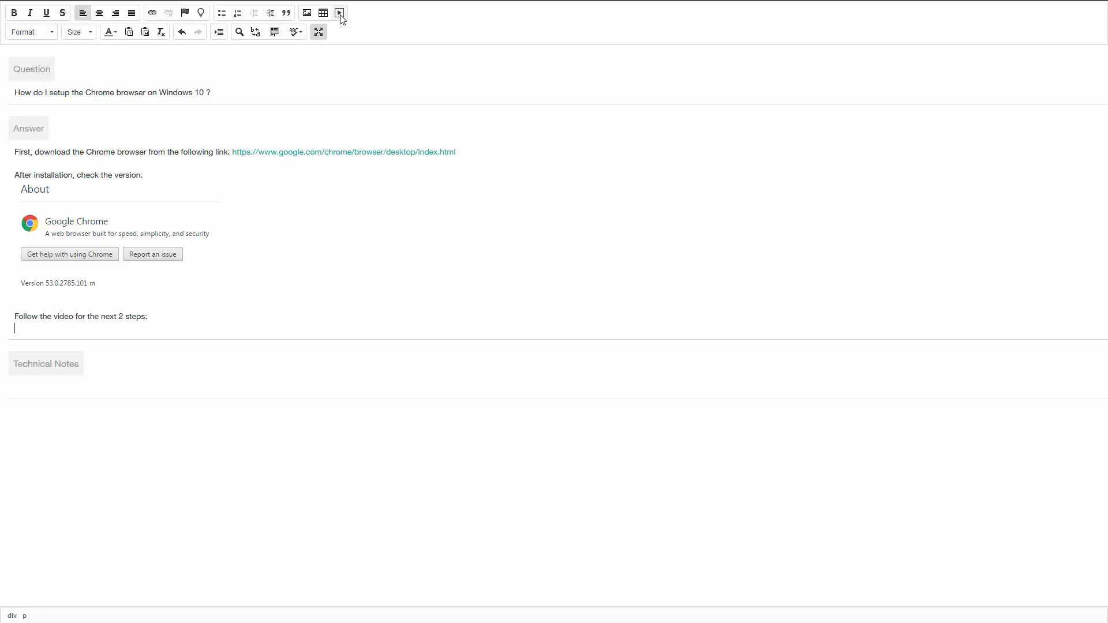
{"action": "left_click", "coordinate": [340, 12]}
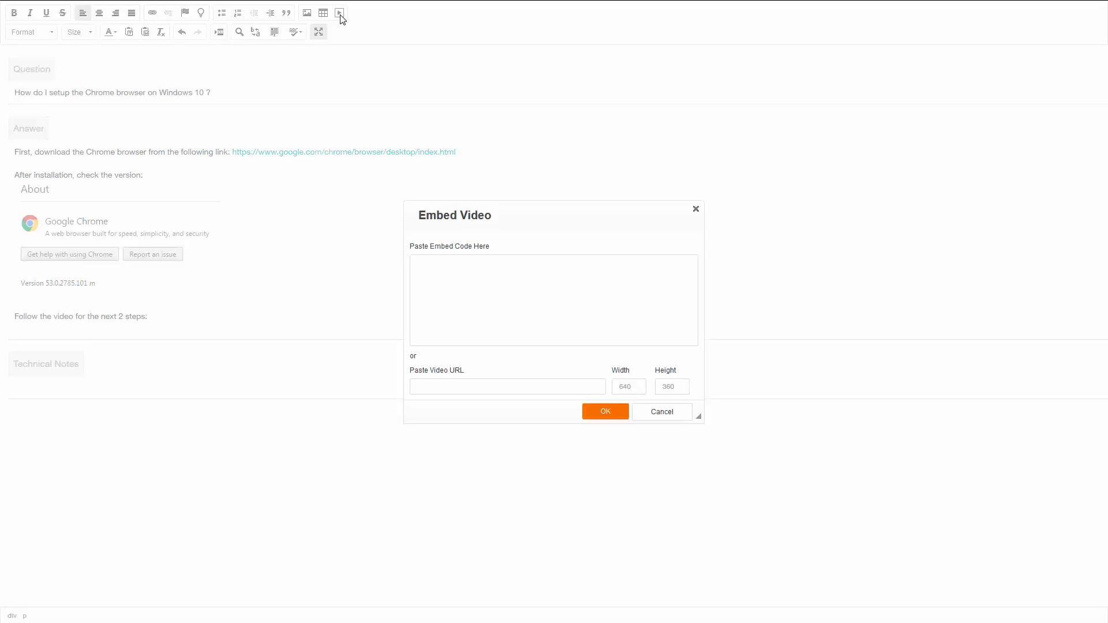
{"action": "left_click", "coordinate": [553, 299]}
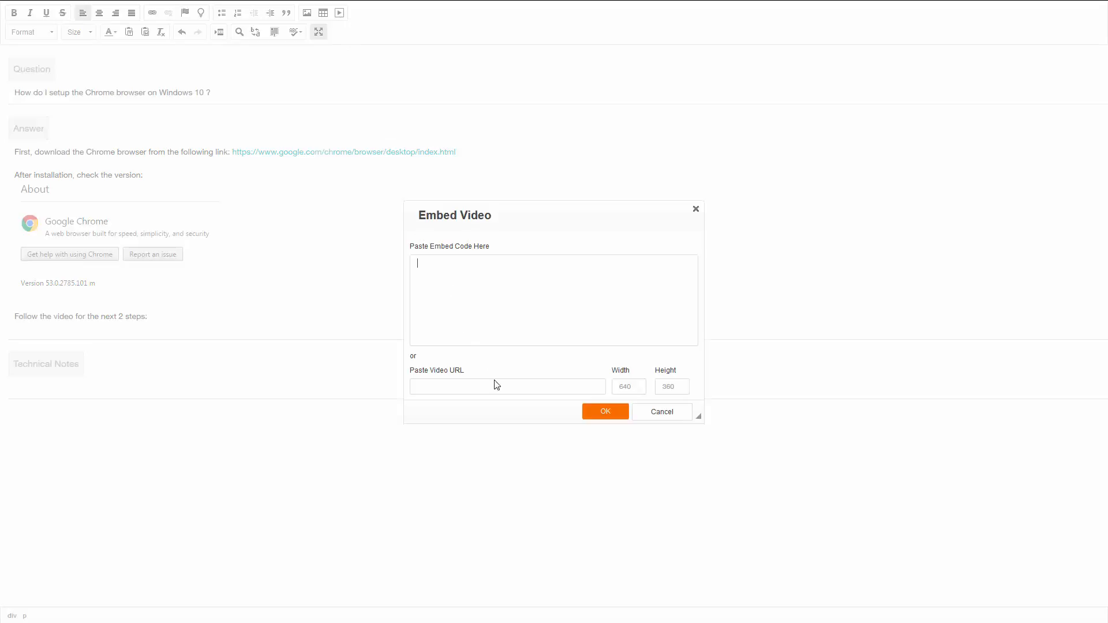
{"action": "type", "text": "https://www.youtube.com/watch?v=rEnw_G3X8G0"}
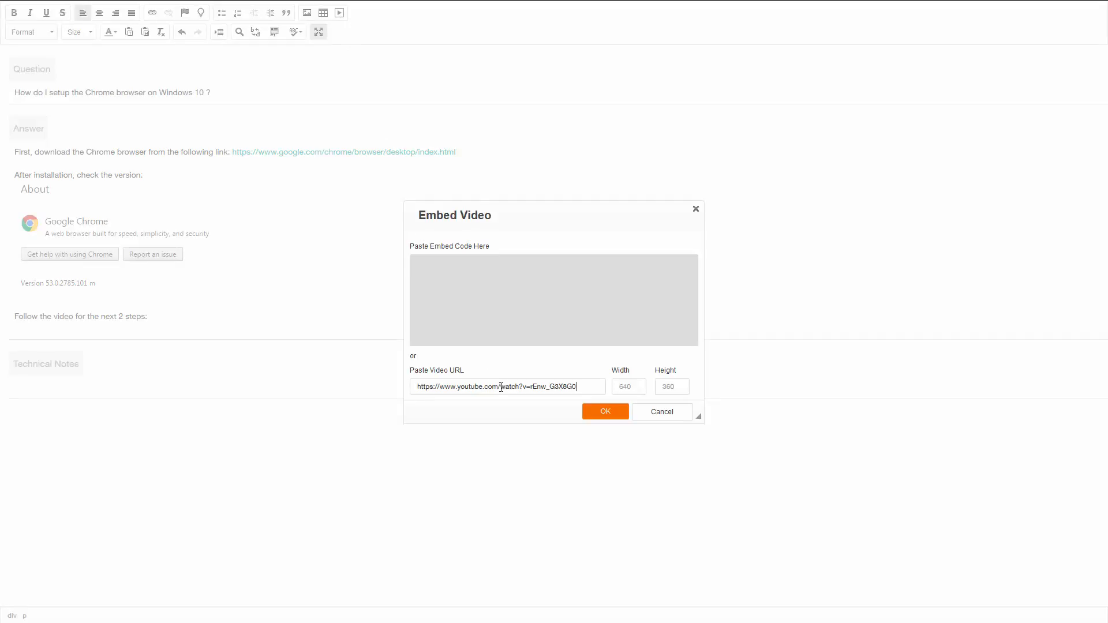
{"action": "mouse_move", "coordinate": [605, 412]}
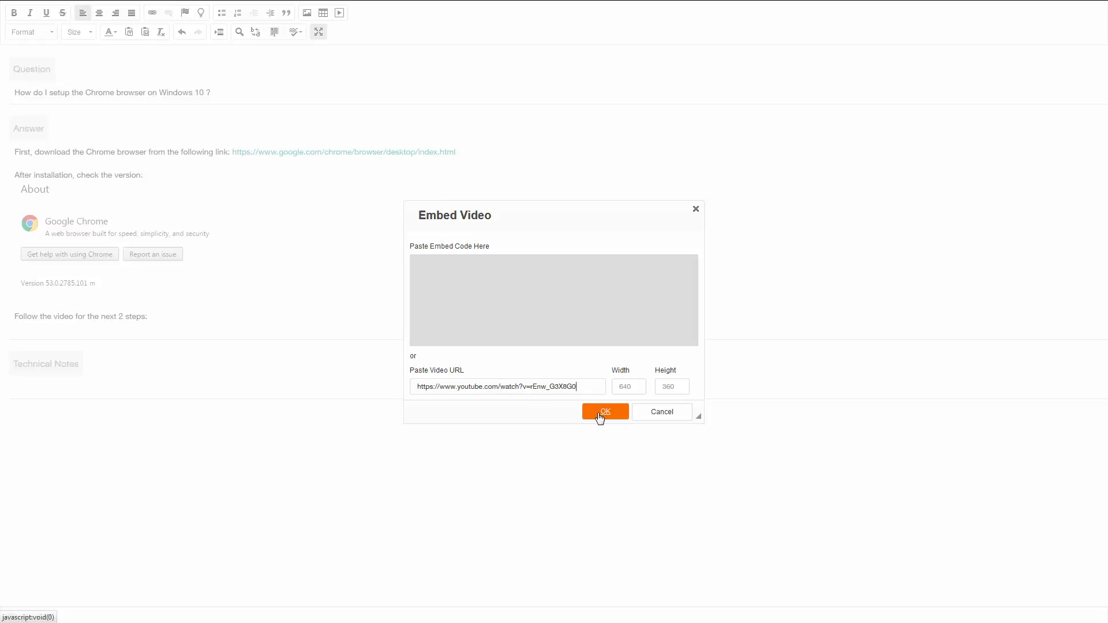
{"action": "left_click", "coordinate": [604, 411]}
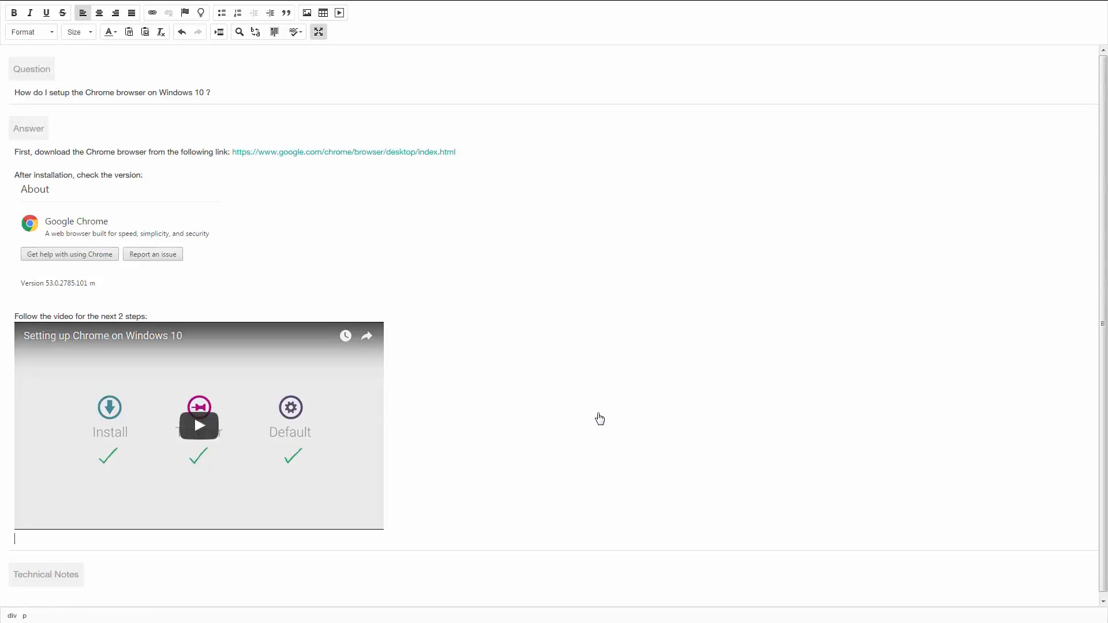
Step: Restore the editor and set visibility My company, external publishing Yes, language English
{"action": "left_click", "coordinate": [318, 32]}
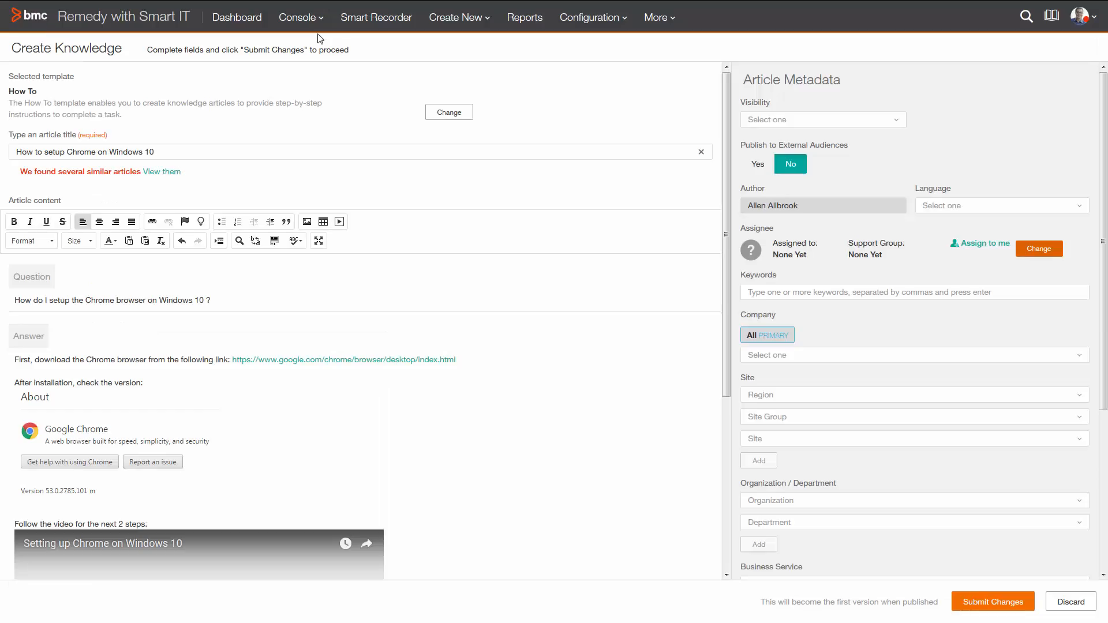
{"action": "mouse_move", "coordinate": [895, 119]}
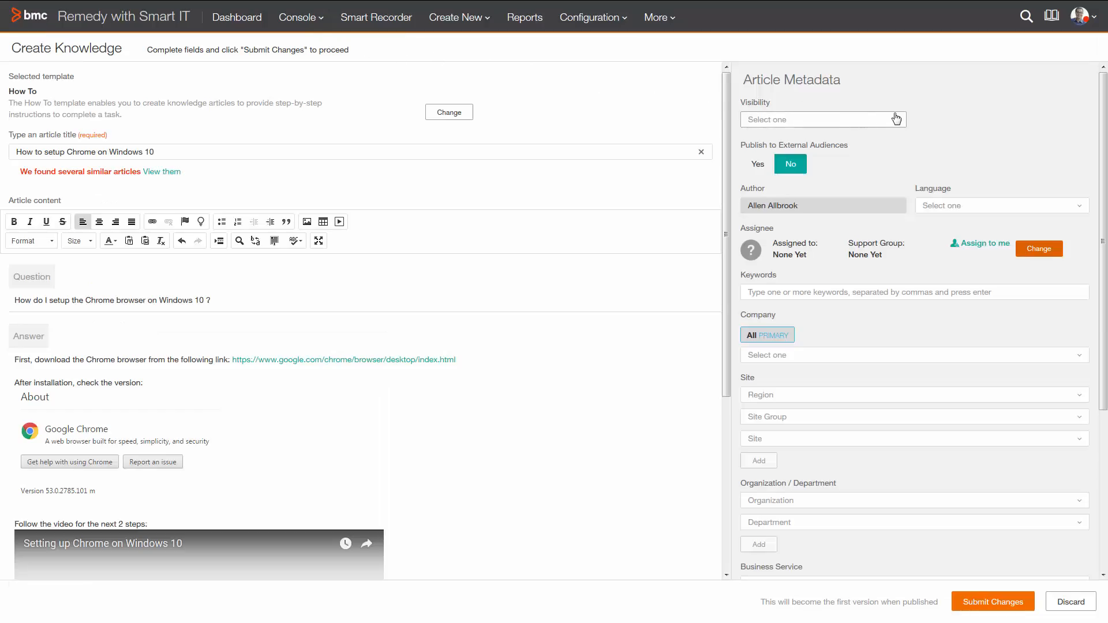
{"action": "mouse_move", "coordinate": [895, 119]}
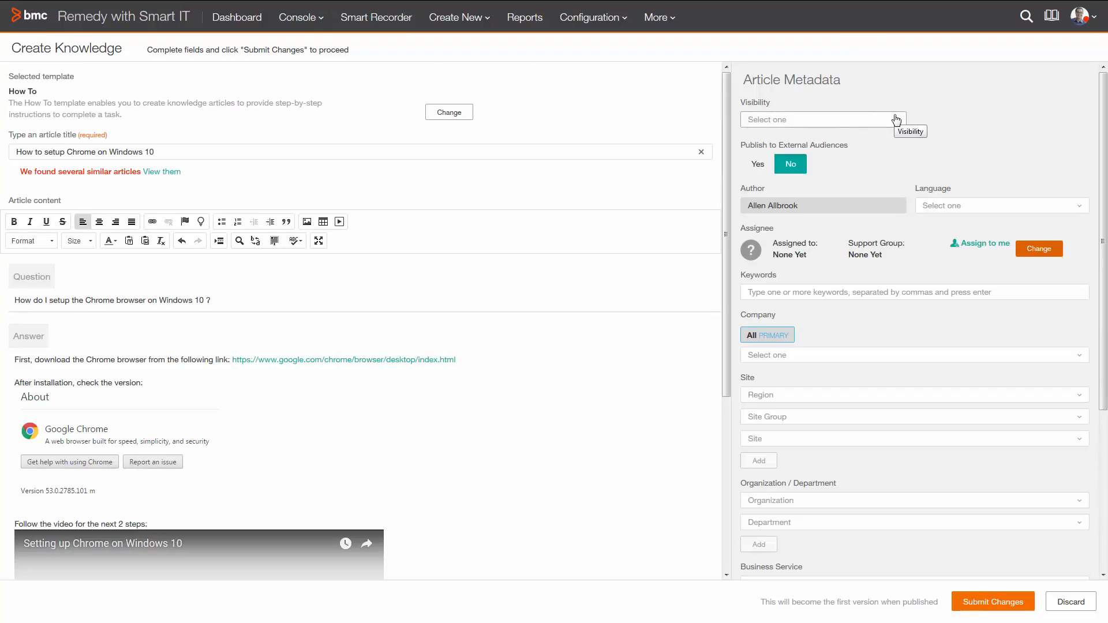
{"action": "left_click", "coordinate": [822, 119]}
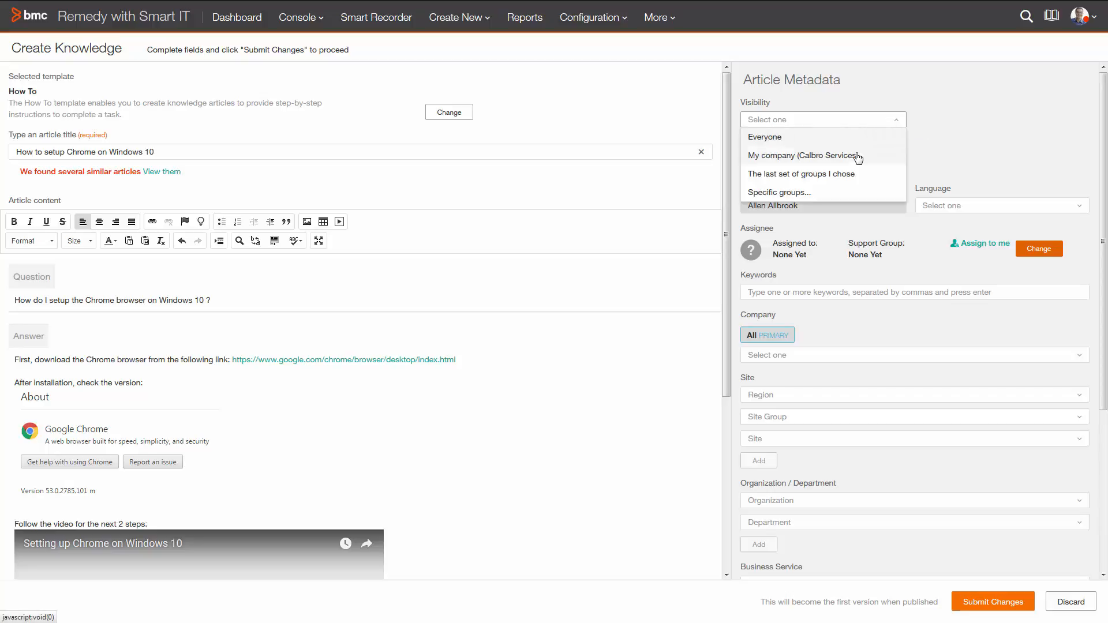
{"action": "left_click", "coordinate": [803, 155]}
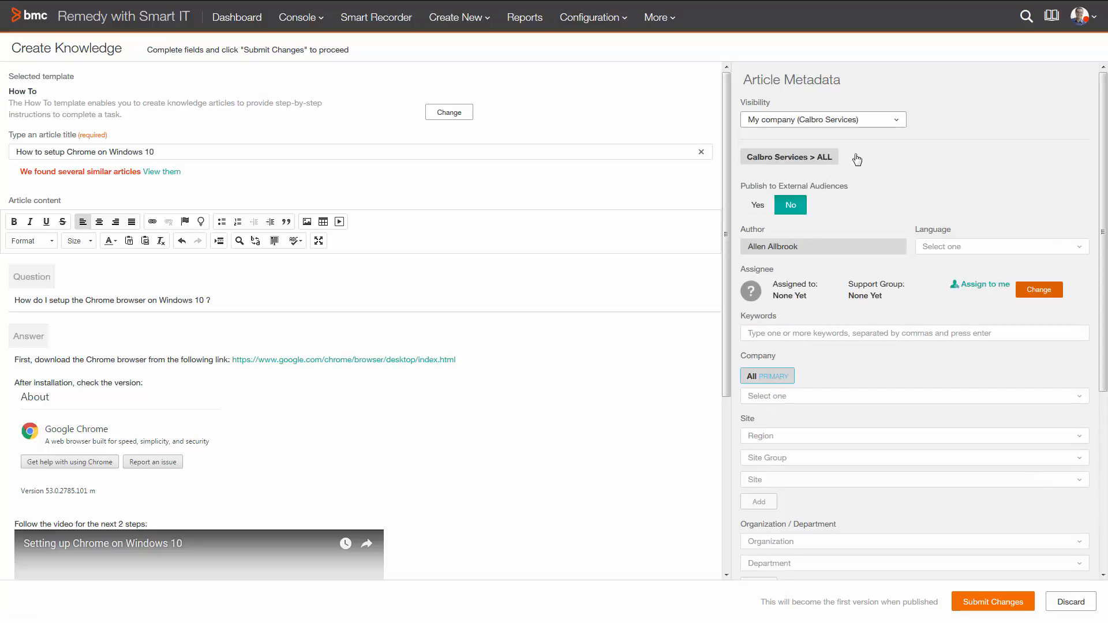
{"action": "mouse_move", "coordinate": [758, 204]}
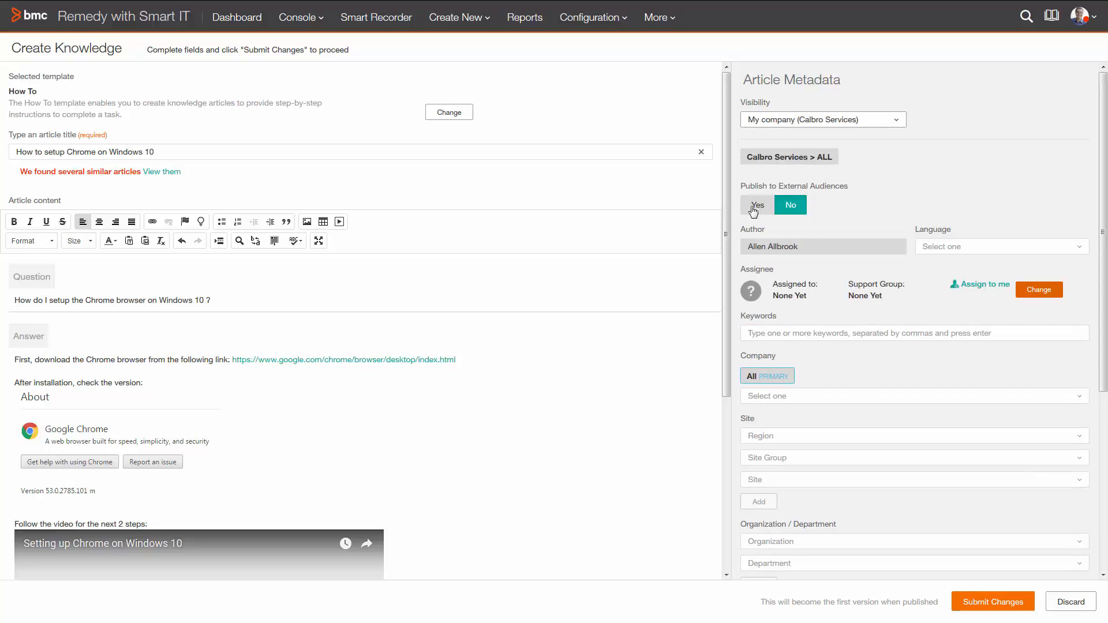
{"action": "left_click", "coordinate": [756, 204]}
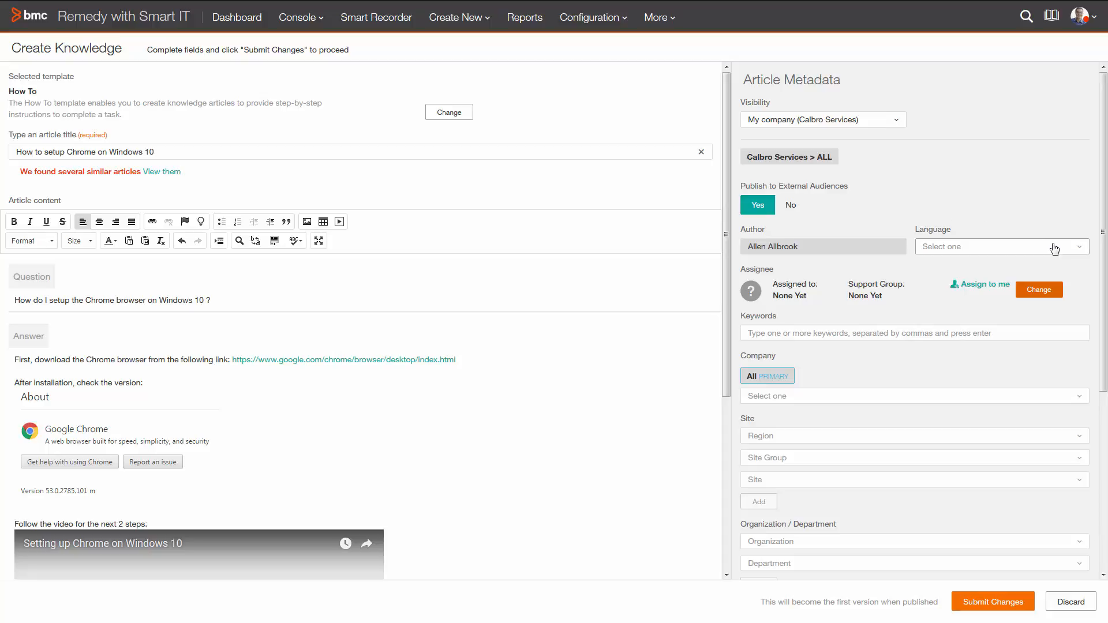
{"action": "left_click", "coordinate": [1000, 246]}
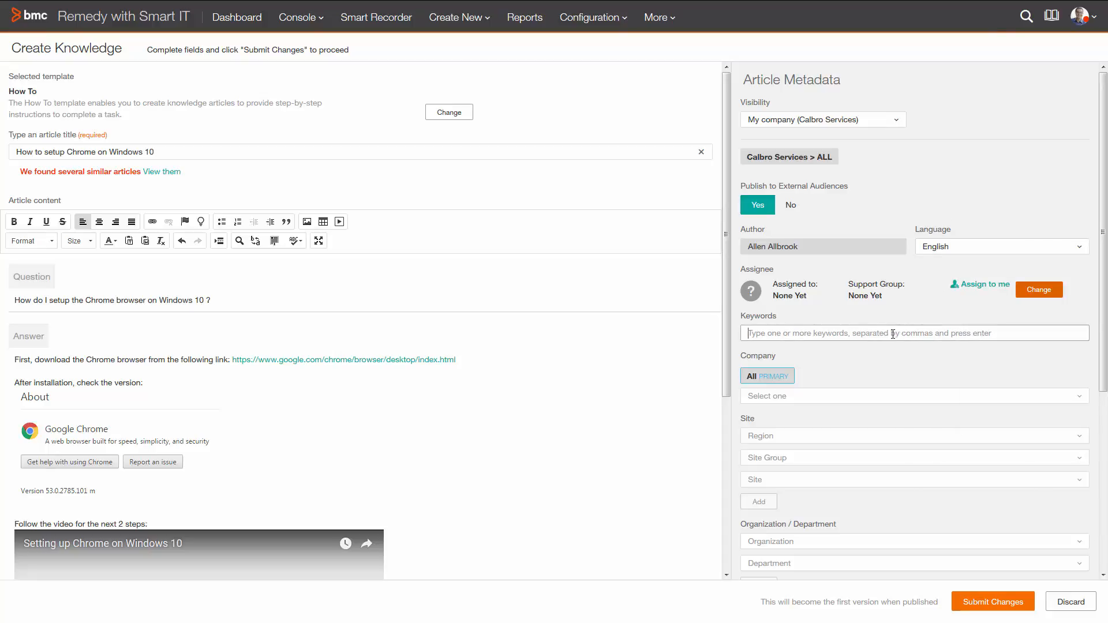
Step: Enter the keywords 'Chrome Windows 10 browser'
{"action": "type", "text": "Chrome Win"}
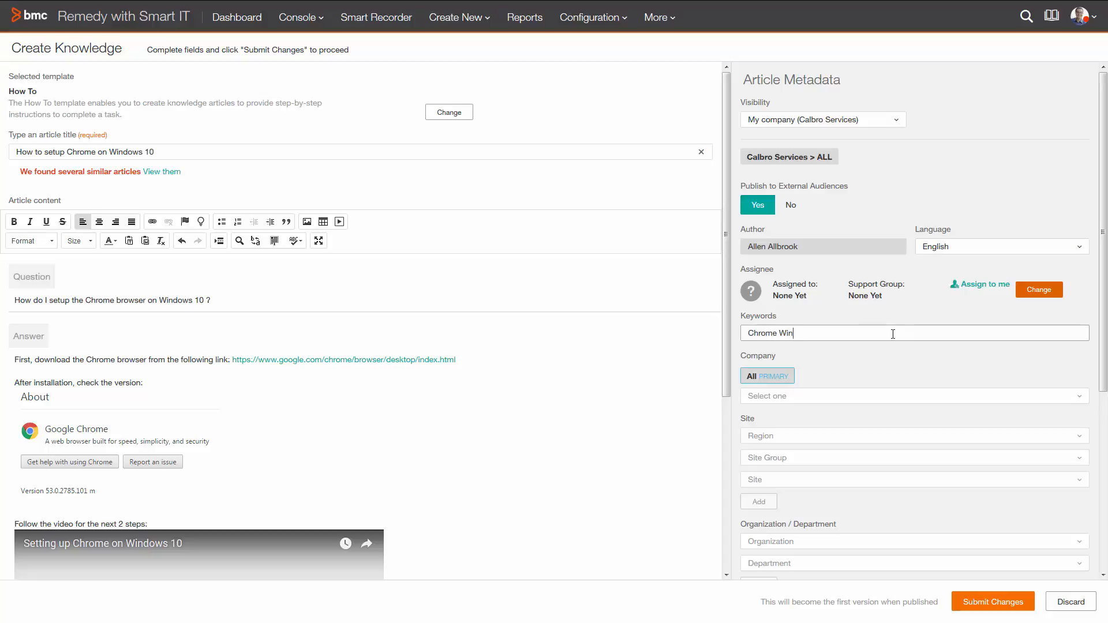
{"action": "type", "text": "dows 10"}
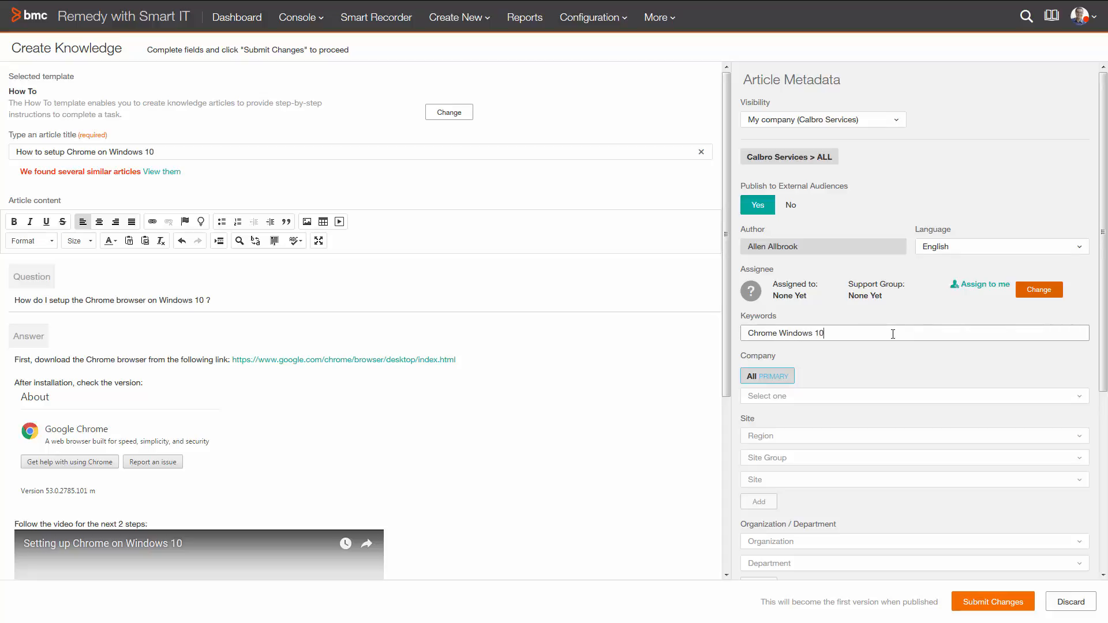
{"action": "type", "text": "browser"}
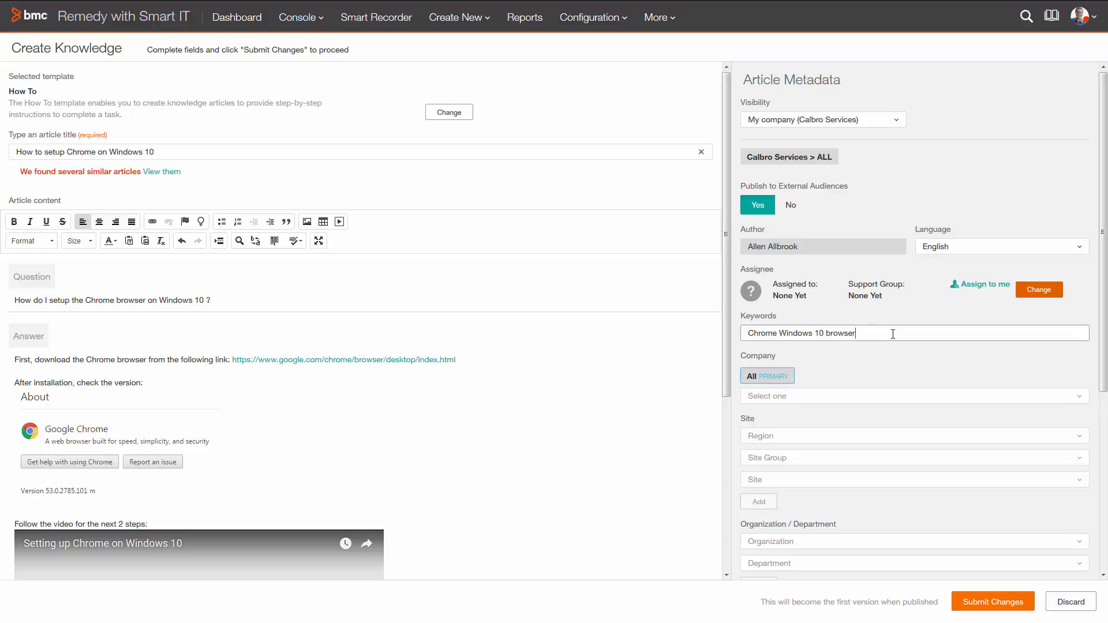
Step: Scroll the metadata panel and submit the article, creating KBA00003212
{"action": "scroll", "scroll_direction": "down", "scroll_amount": 3}
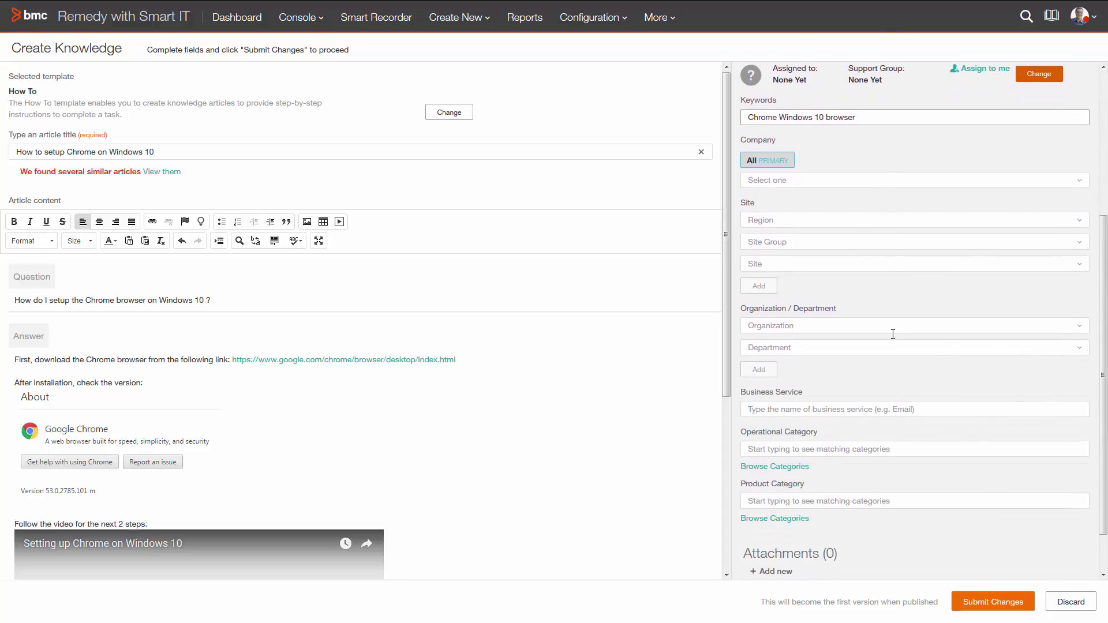
{"action": "scroll", "scroll_direction": "down", "scroll_amount": 3}
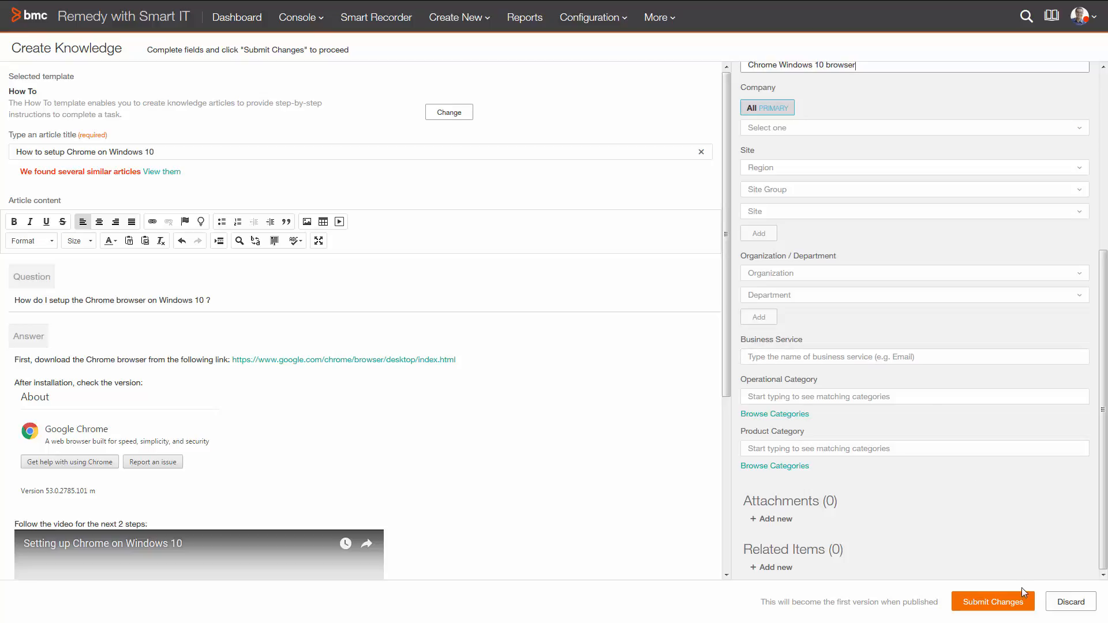
{"action": "left_click", "coordinate": [992, 601]}
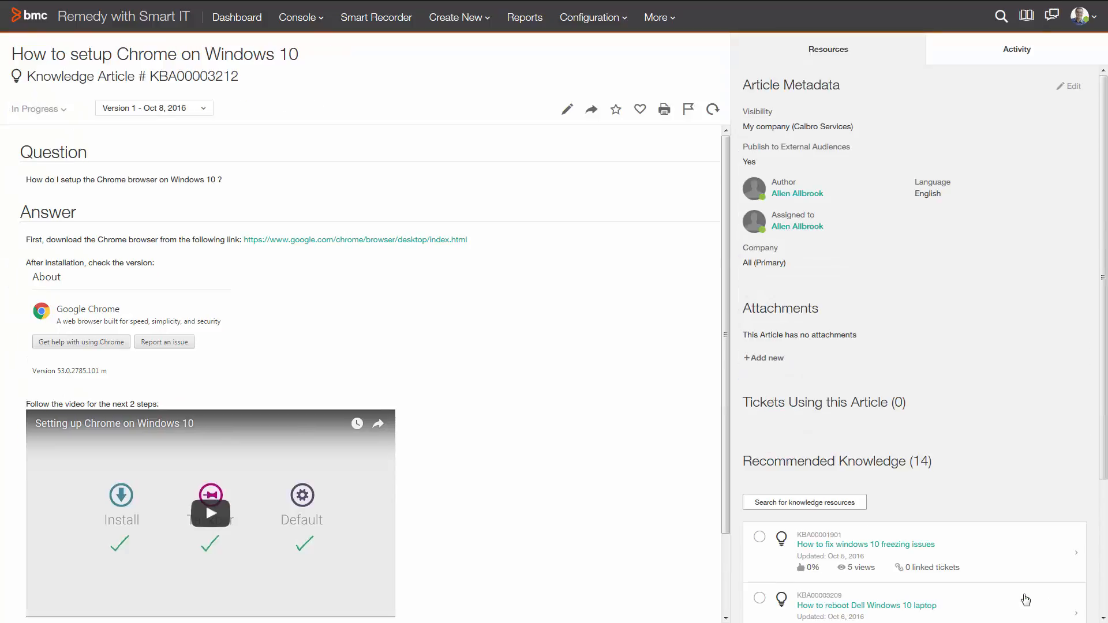
{"action": "mouse_move", "coordinate": [67, 113]}
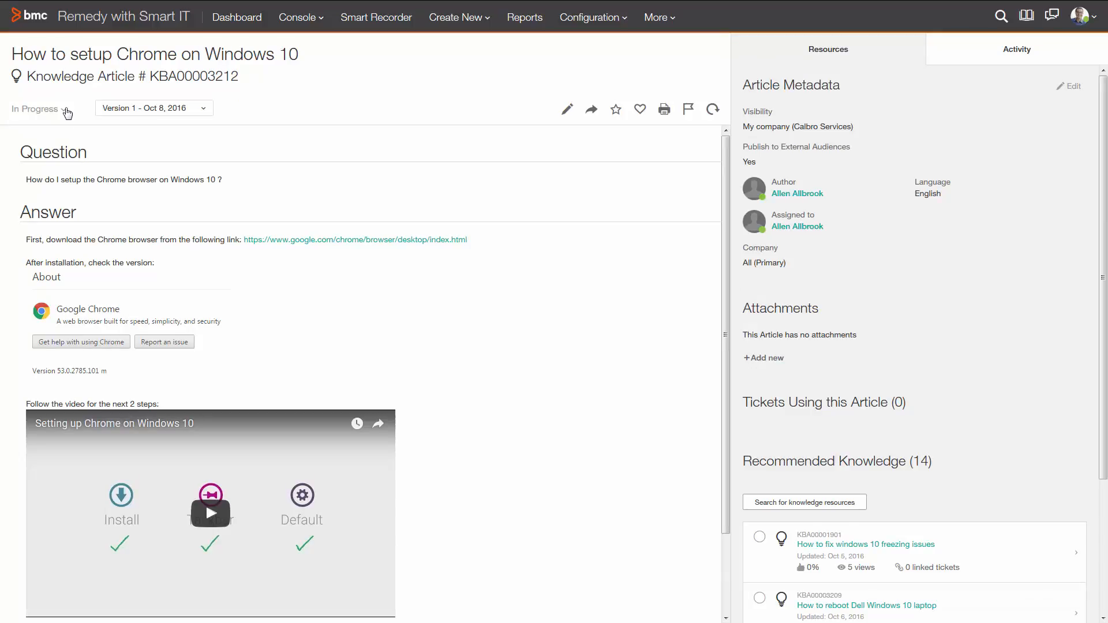
Step: Set KBA00003212's Knowledge Status to Draft via the status dropdown
{"action": "left_click", "coordinate": [40, 109]}
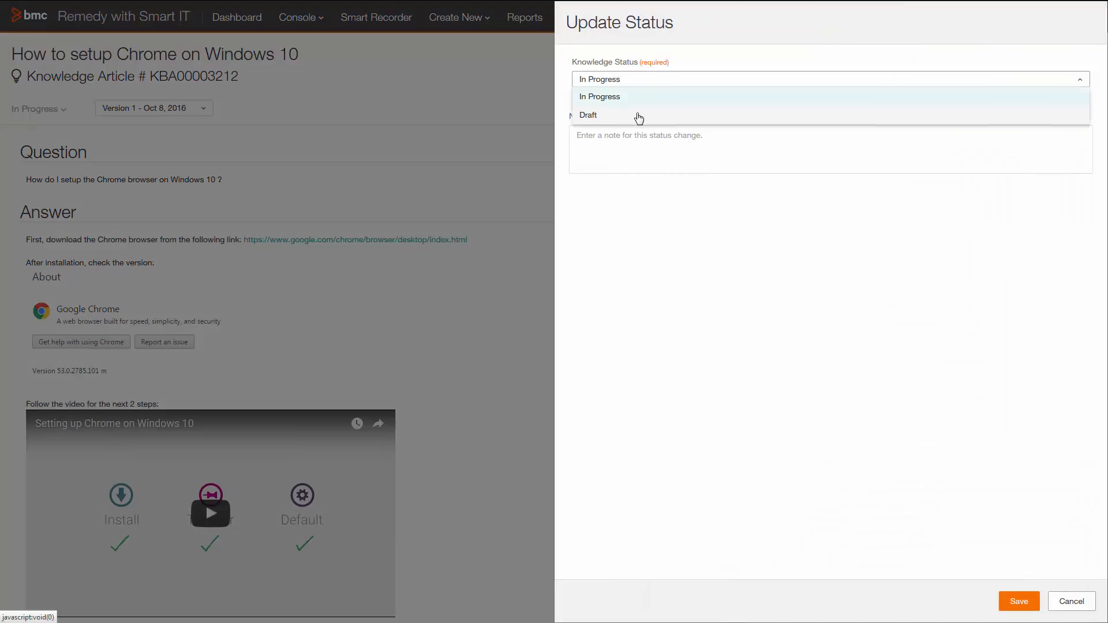
{"action": "left_click", "coordinate": [587, 115]}
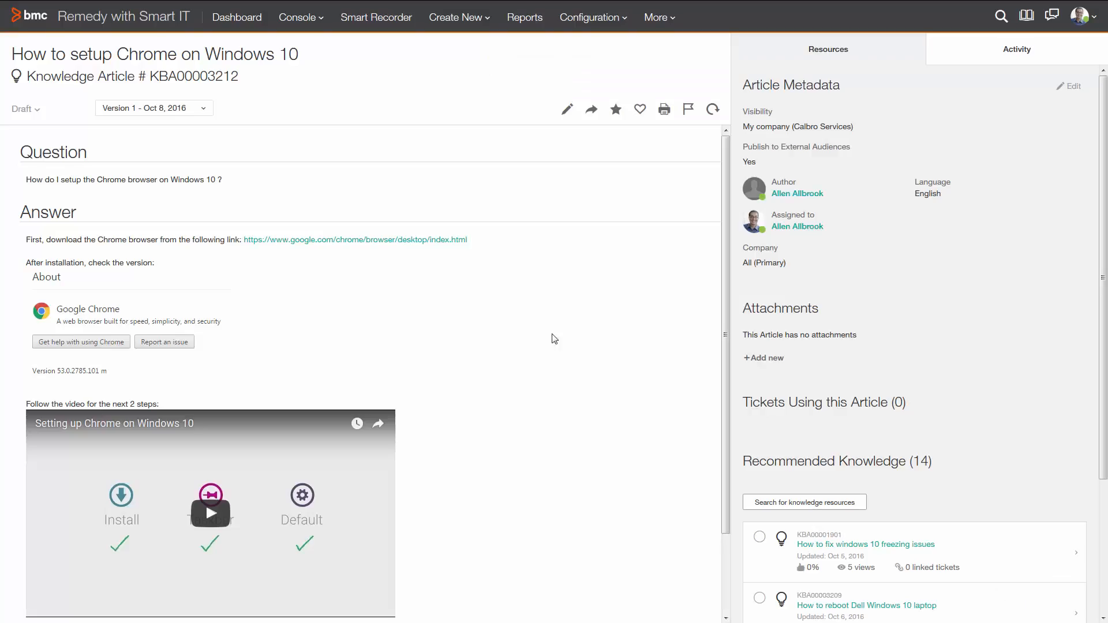
{"action": "left_click", "coordinate": [26, 109]}
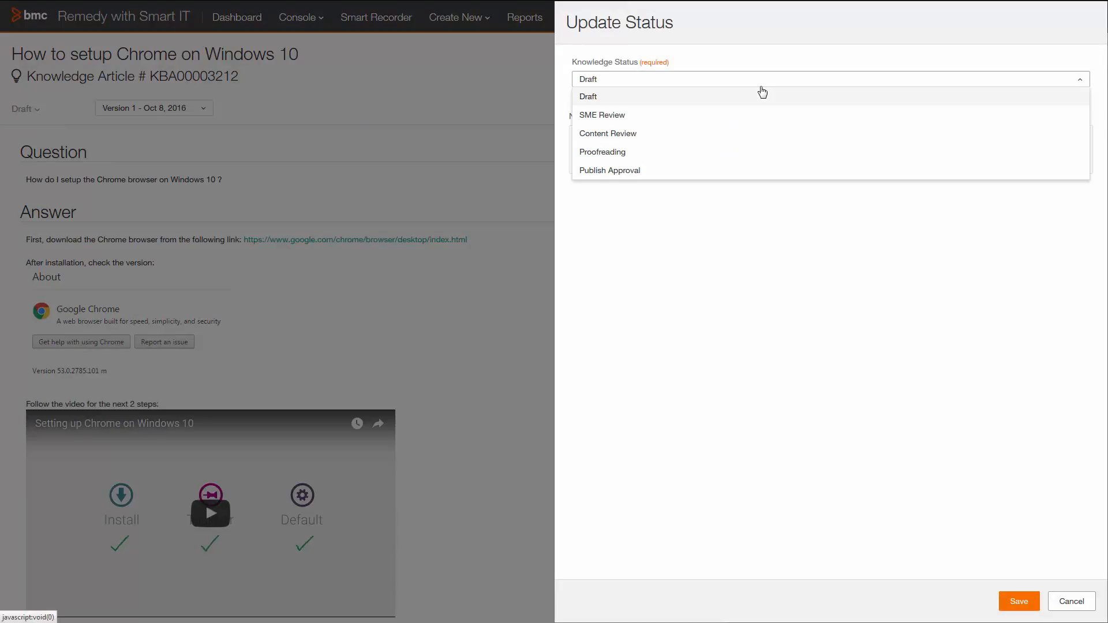
{"action": "mouse_move", "coordinate": [731, 133]}
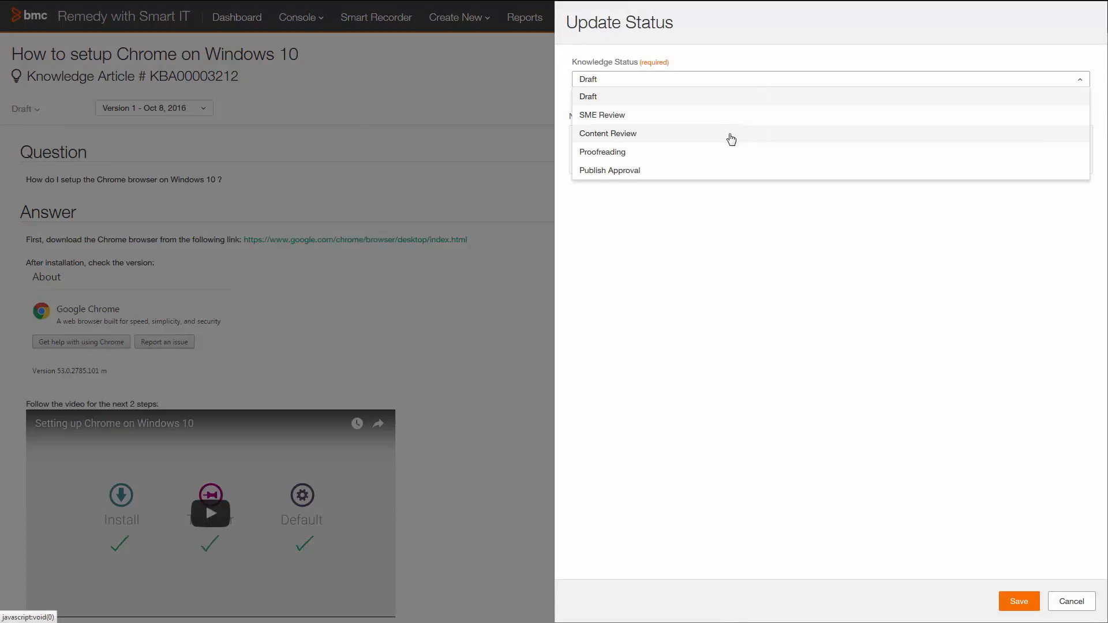
{"action": "mouse_move", "coordinate": [727, 172]}
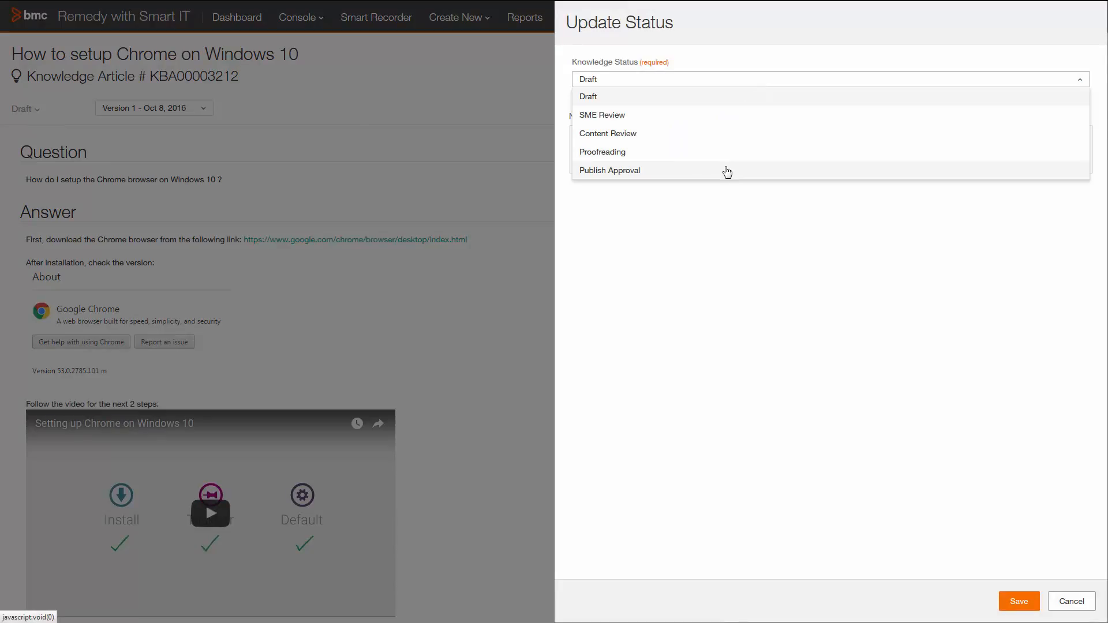
{"action": "left_click", "coordinate": [588, 97]}
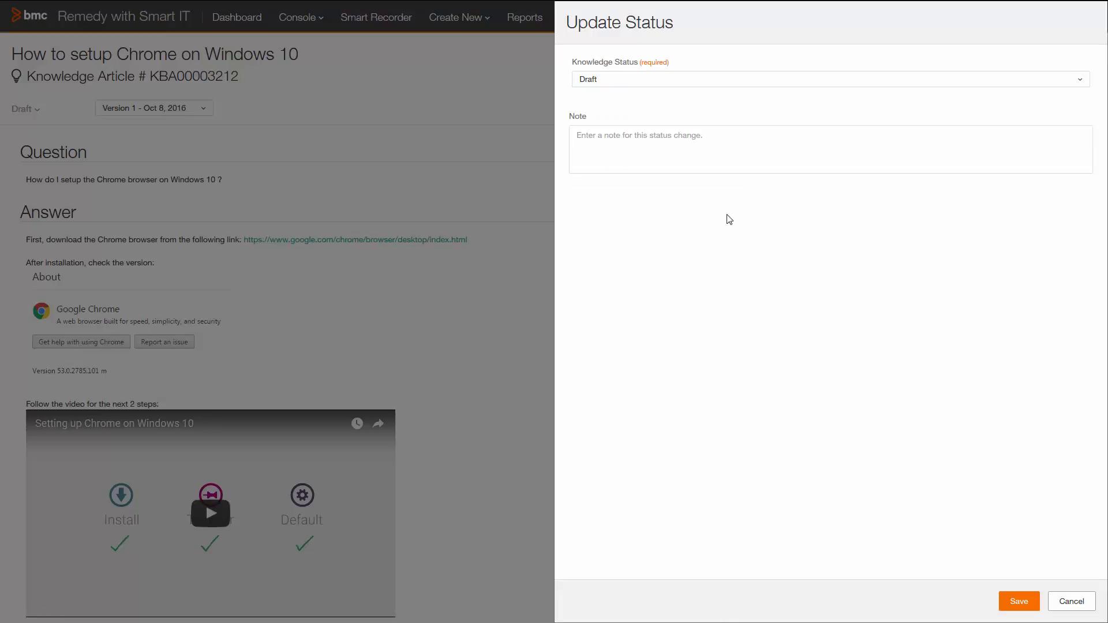
{"action": "left_click", "coordinate": [1070, 601]}
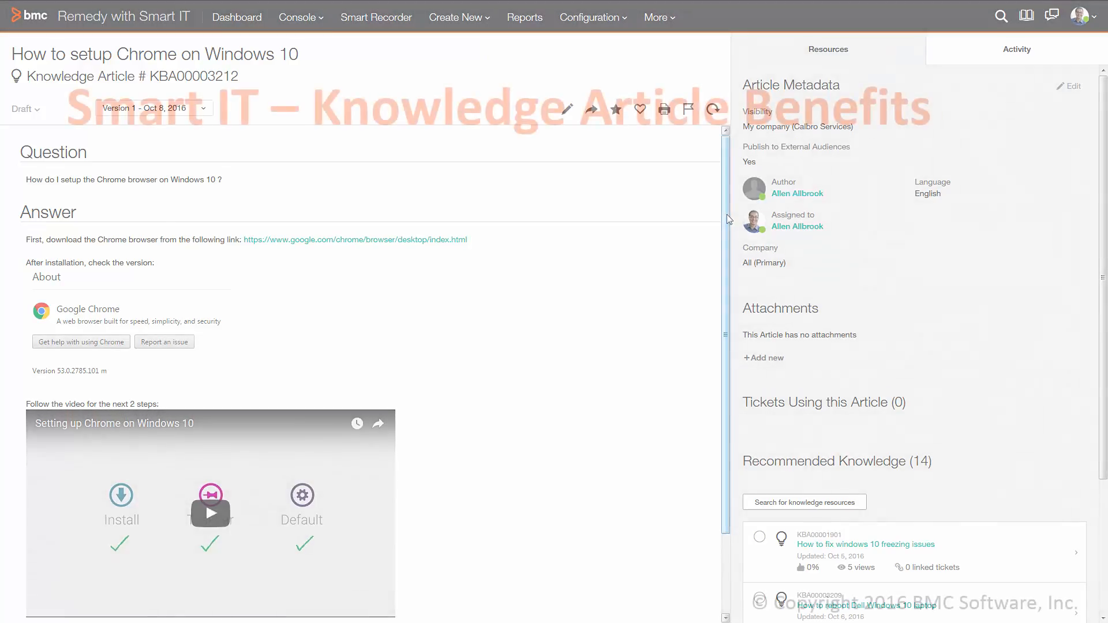